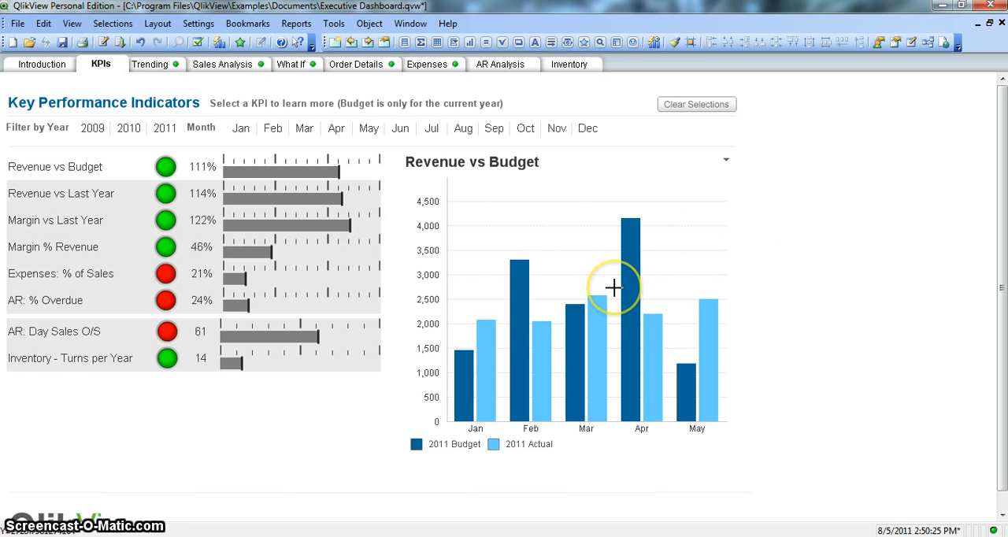
mouse_move(193, 247)
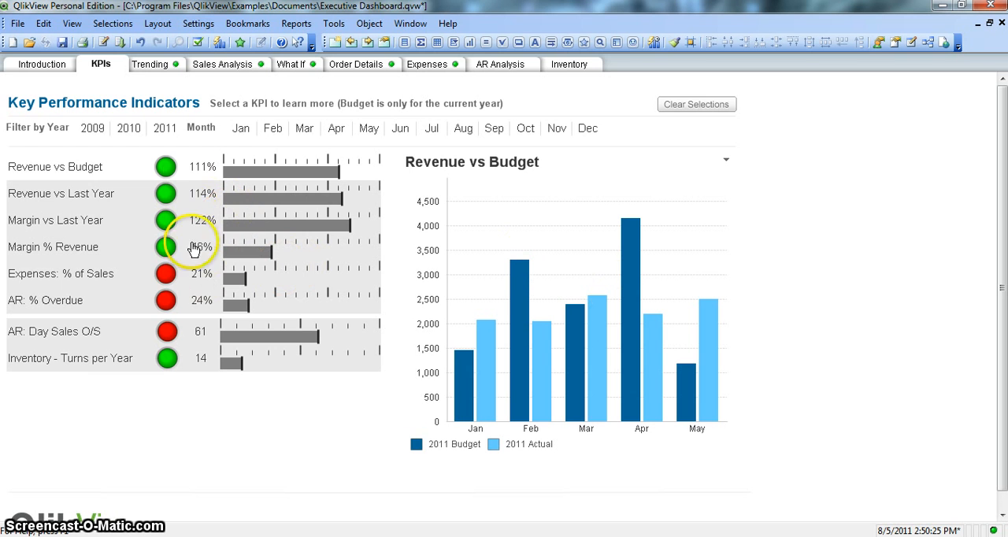
mouse_move(190, 266)
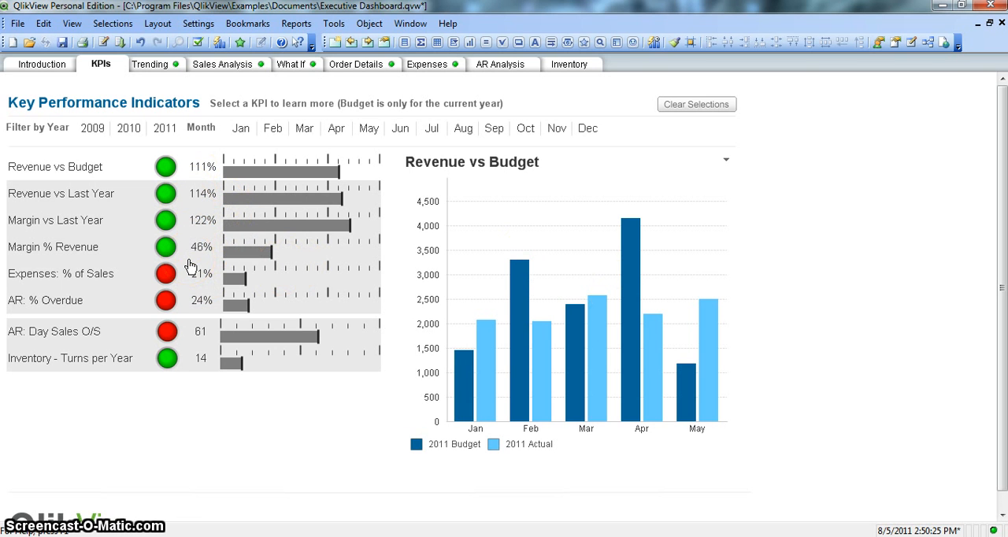
mouse_move(189, 281)
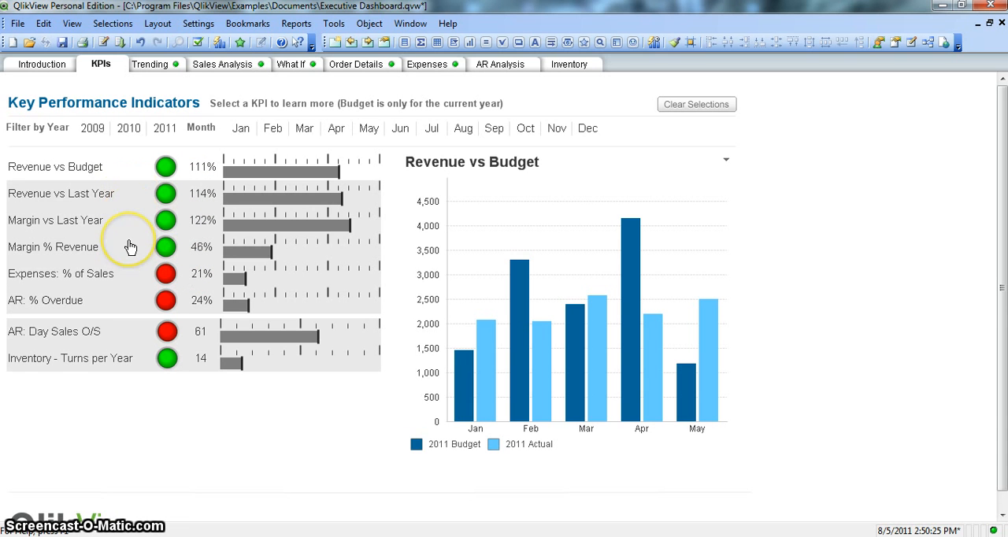
mouse_move(131, 247)
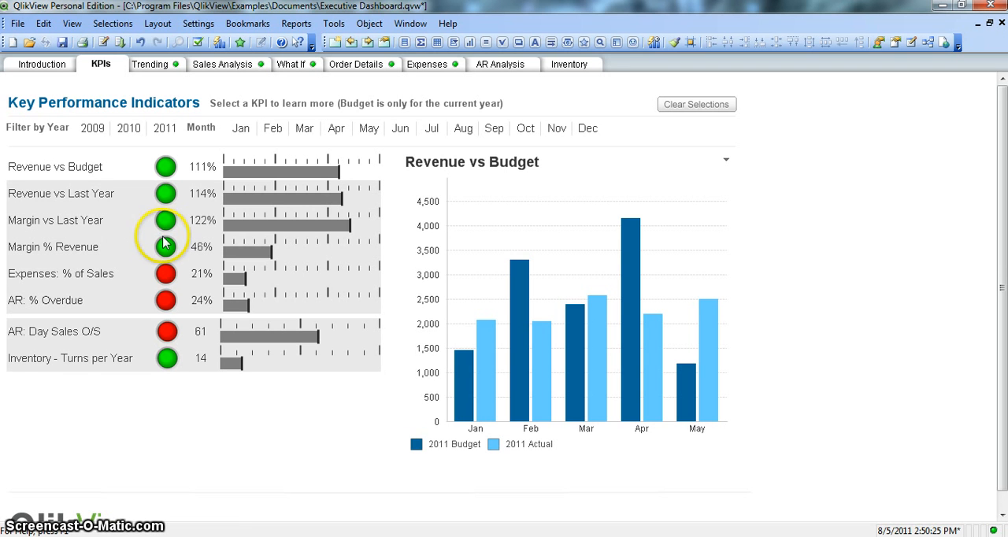
mouse_move(174, 243)
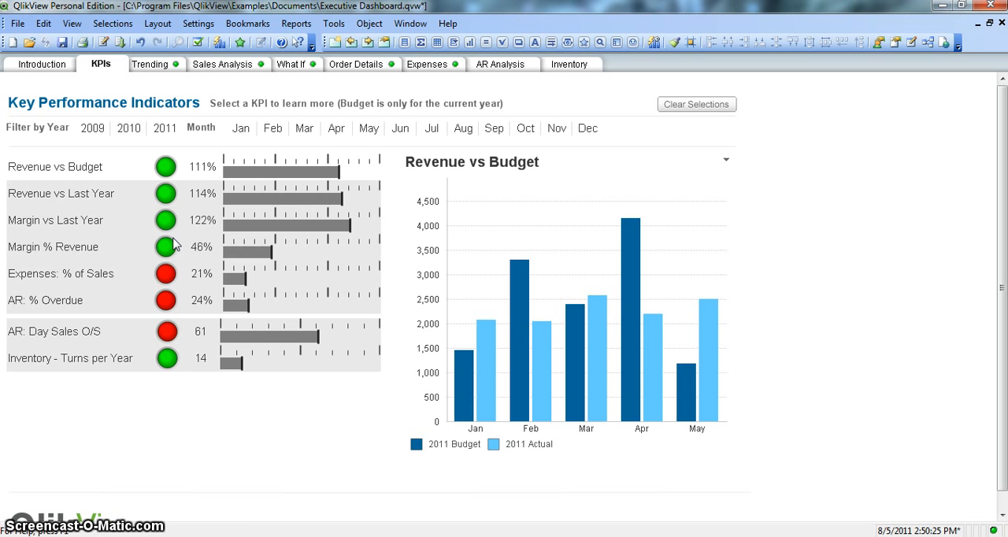
mouse_move(107, 192)
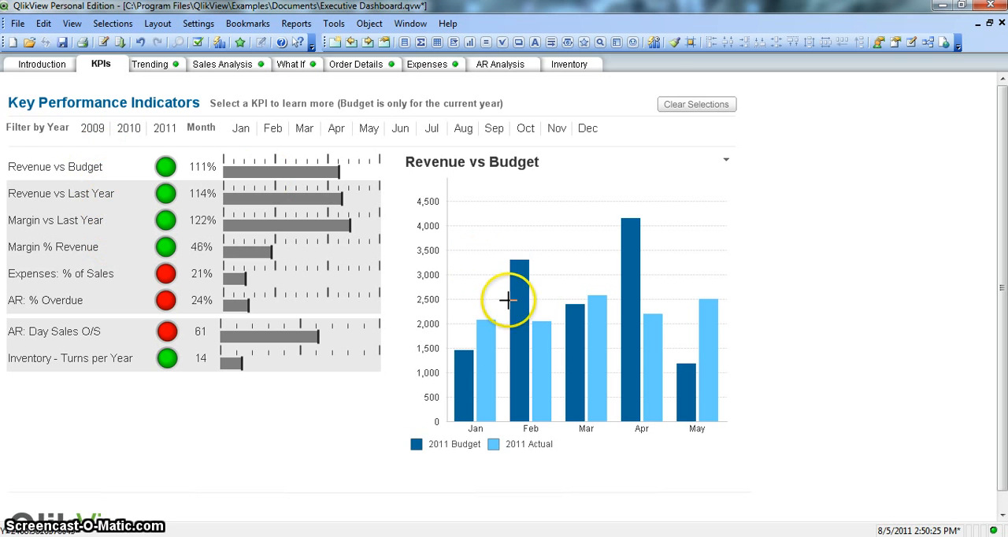
mouse_move(570, 395)
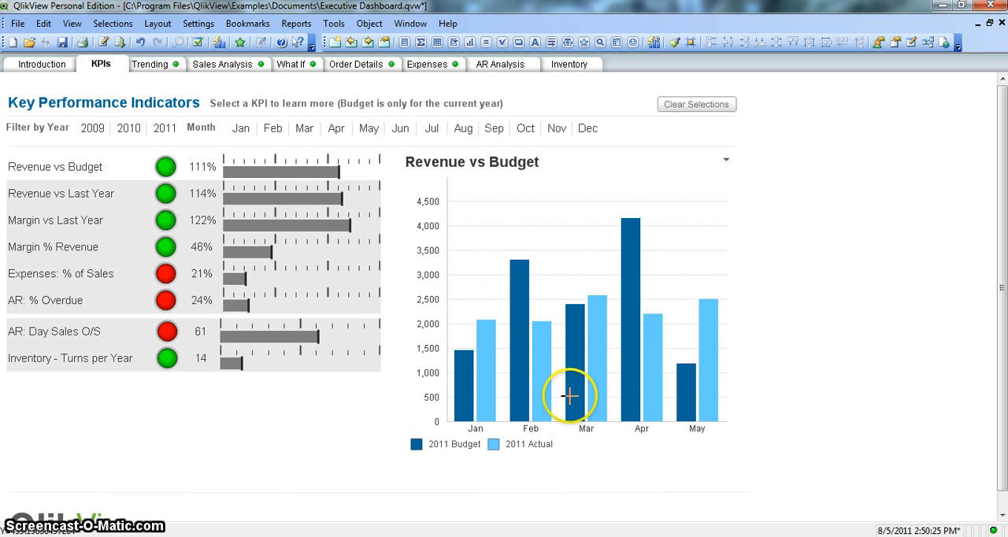
mouse_move(521, 395)
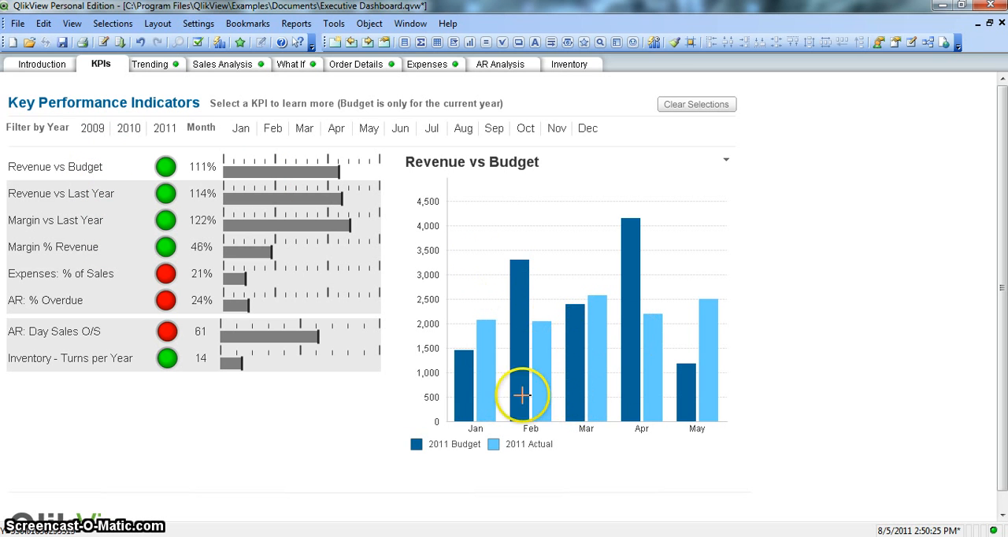
mouse_move(597, 392)
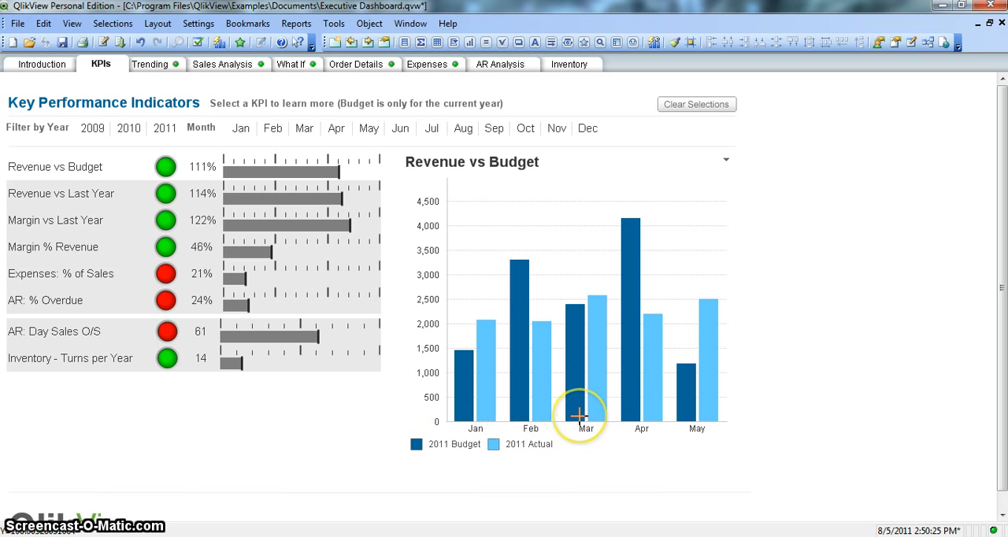
mouse_move(640, 411)
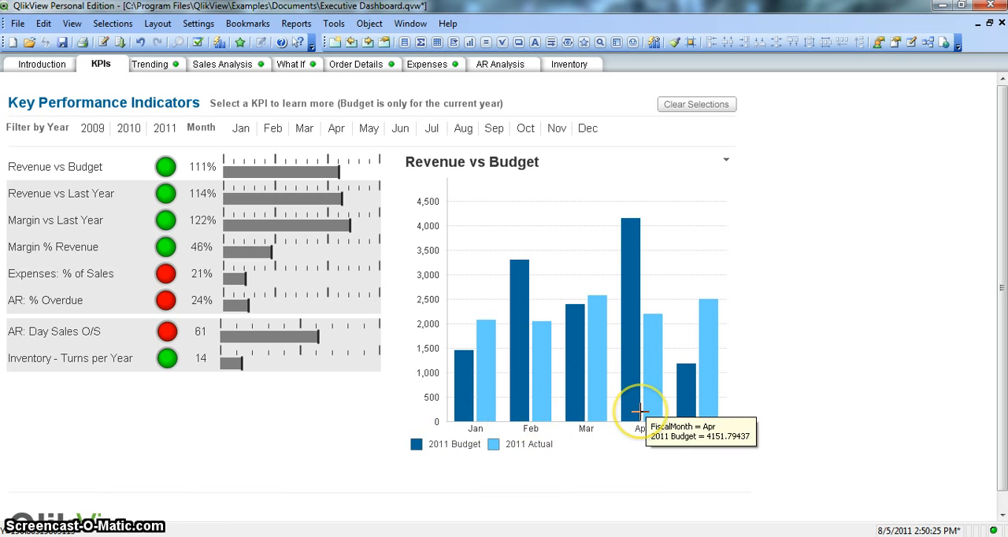
mouse_move(746, 398)
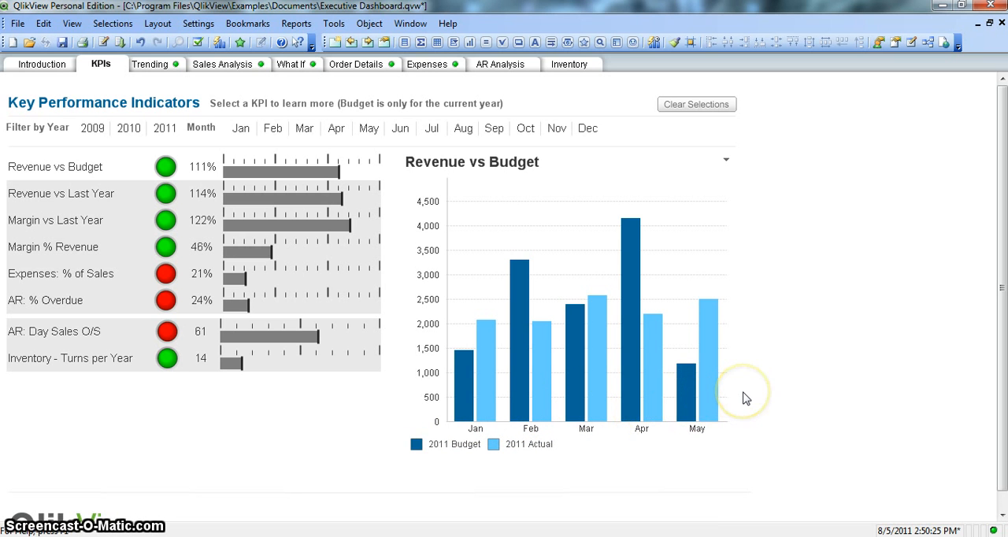
mouse_move(669, 385)
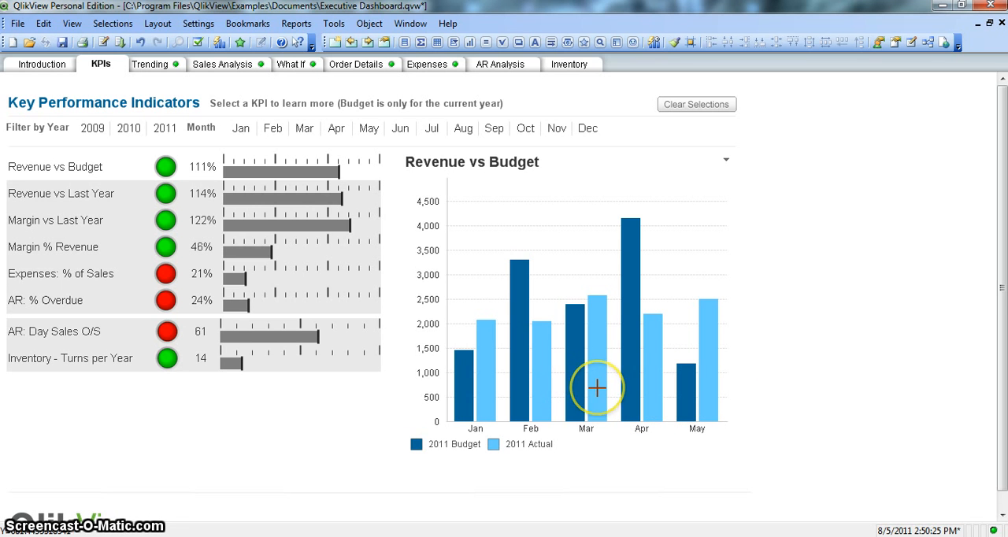
mouse_move(790, 398)
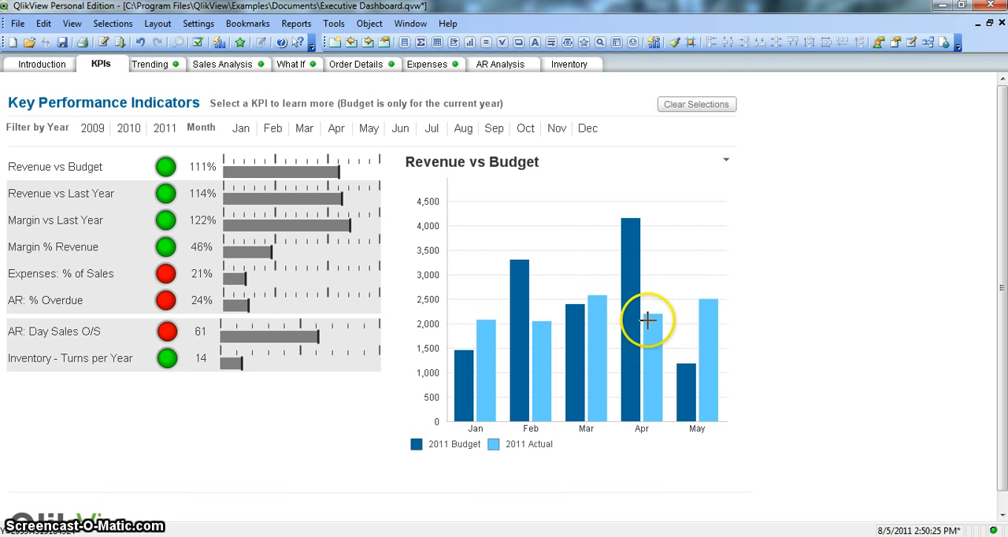
mouse_move(626, 321)
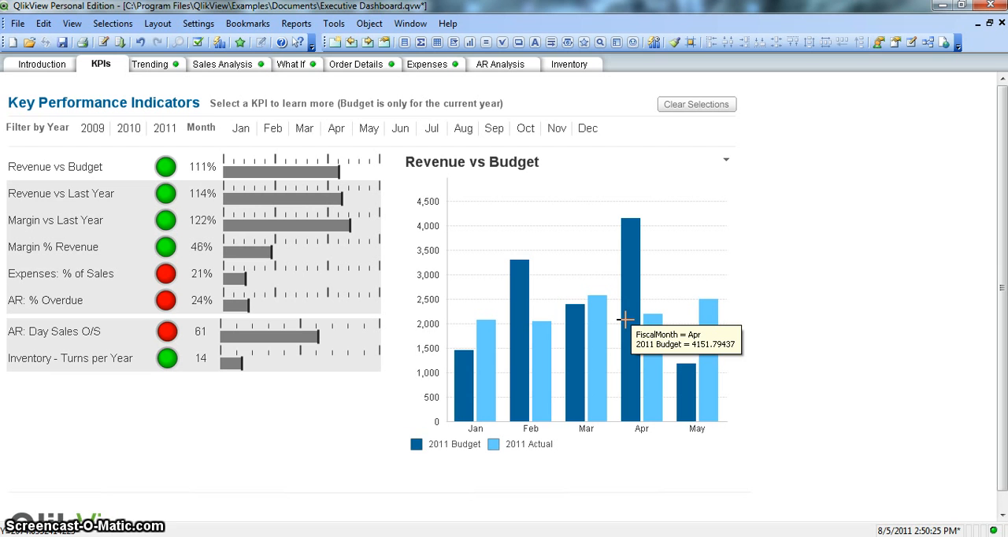
mouse_move(792, 281)
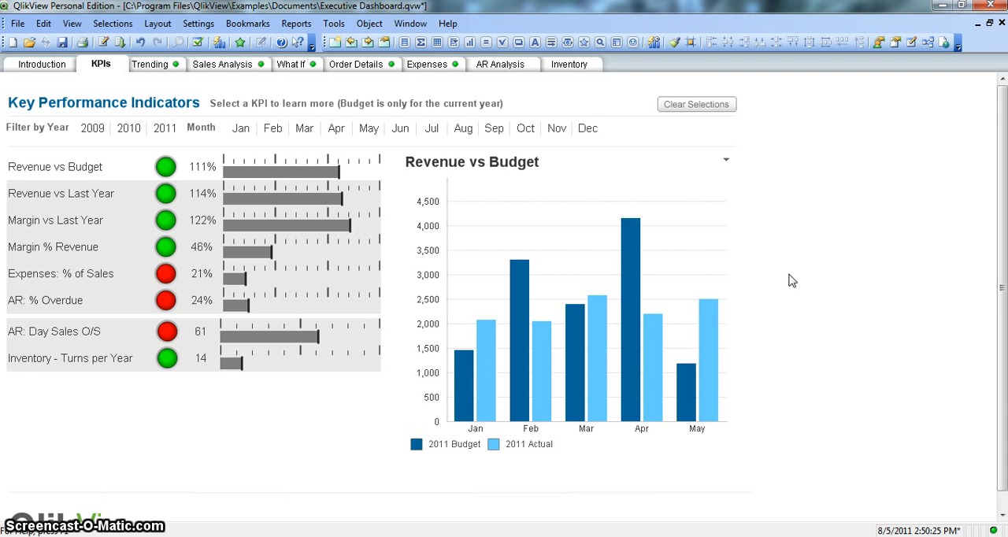
mouse_move(747, 256)
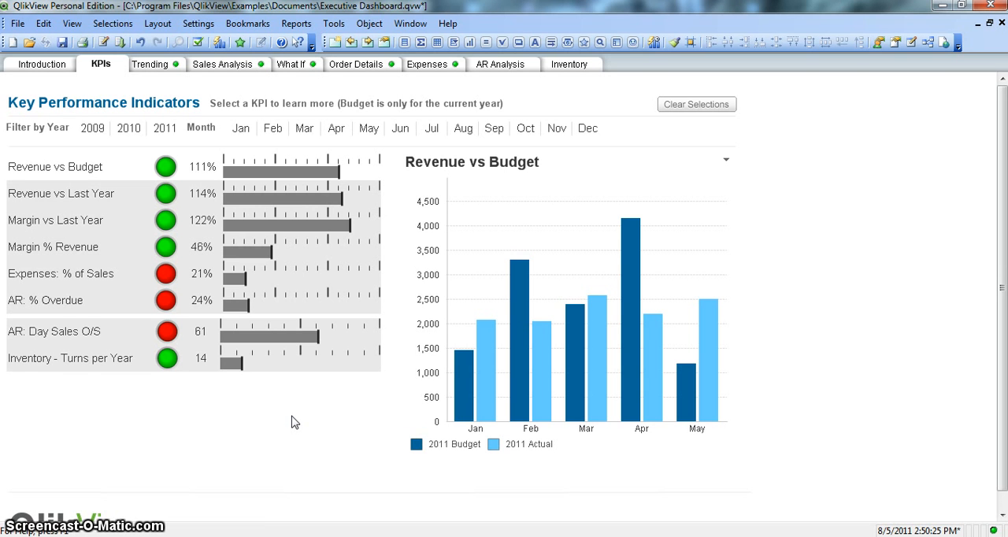
mouse_move(877, 169)
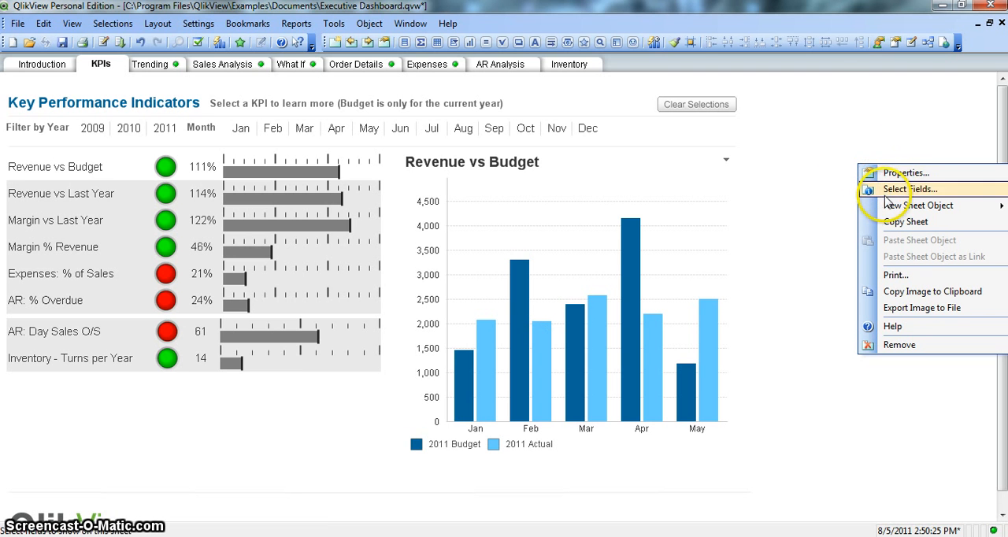
mouse_move(918, 204)
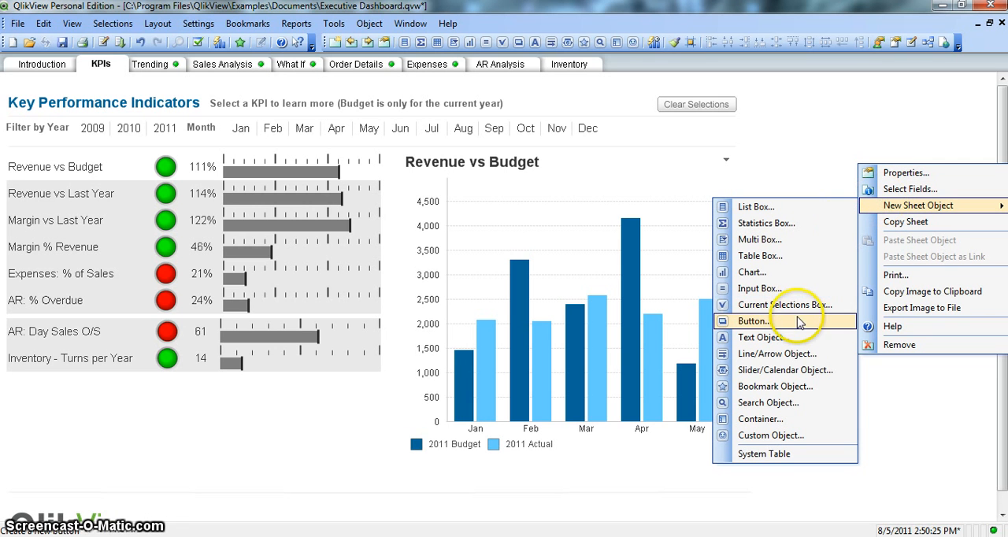
mouse_move(791, 370)
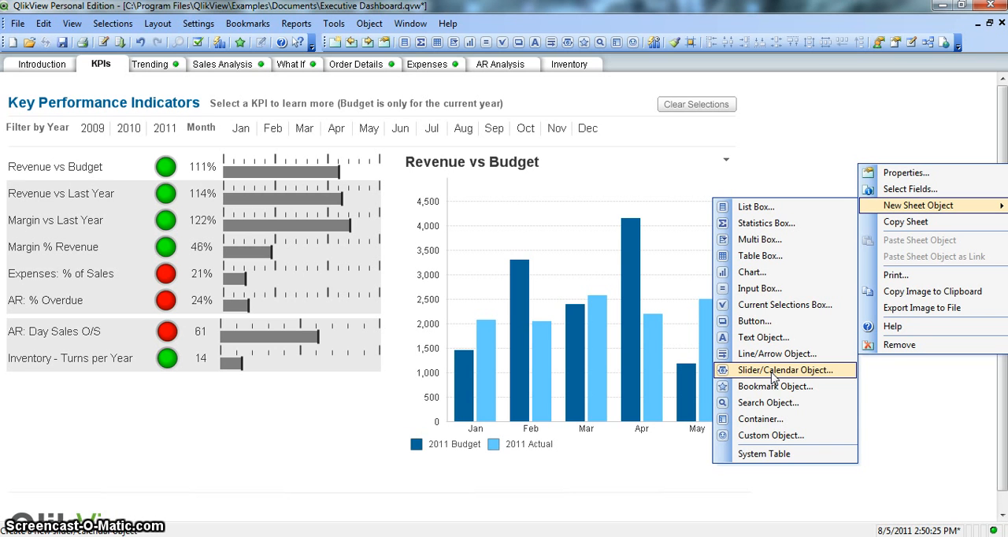
Add a new Slider/Calendar Object to the KPIs sheet from the sheet's context menu.
left_click(772, 371)
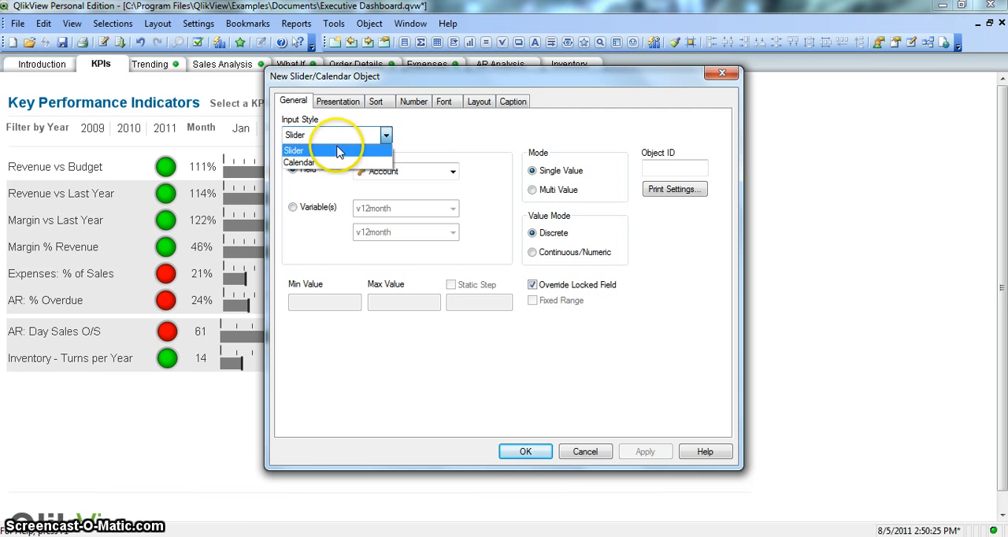
mouse_move(337, 161)
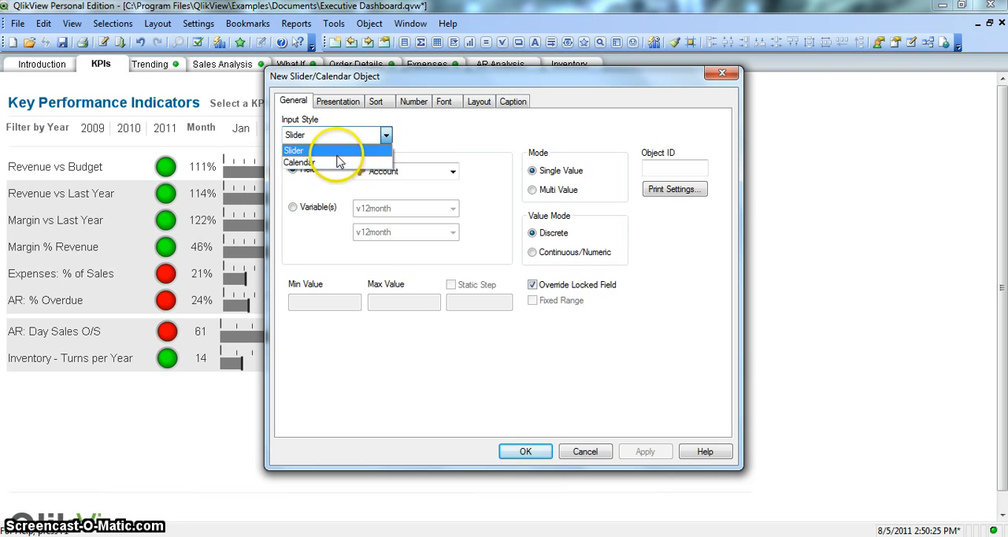
Choose Slider as the input style and drag the dialog further right.
left_click(293, 150)
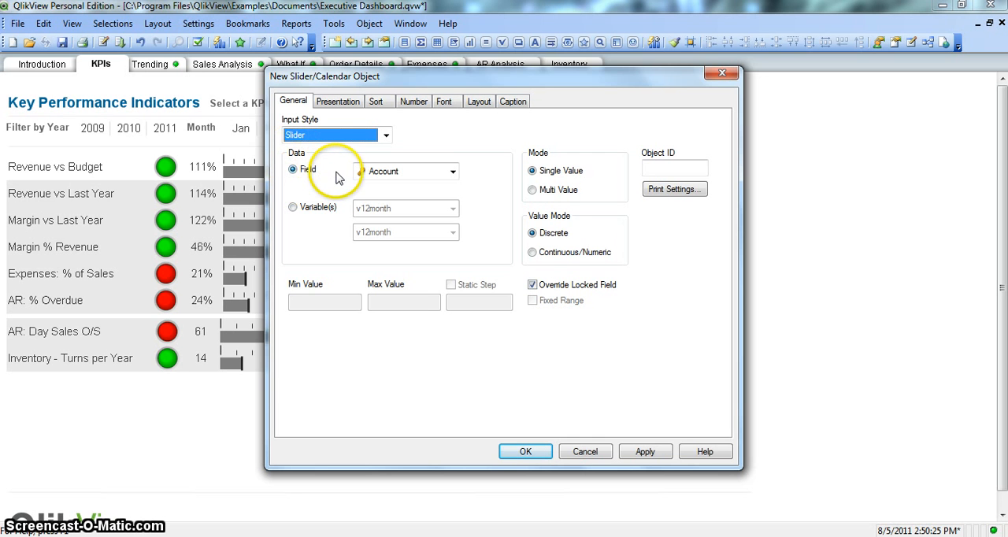
left_click(331, 134)
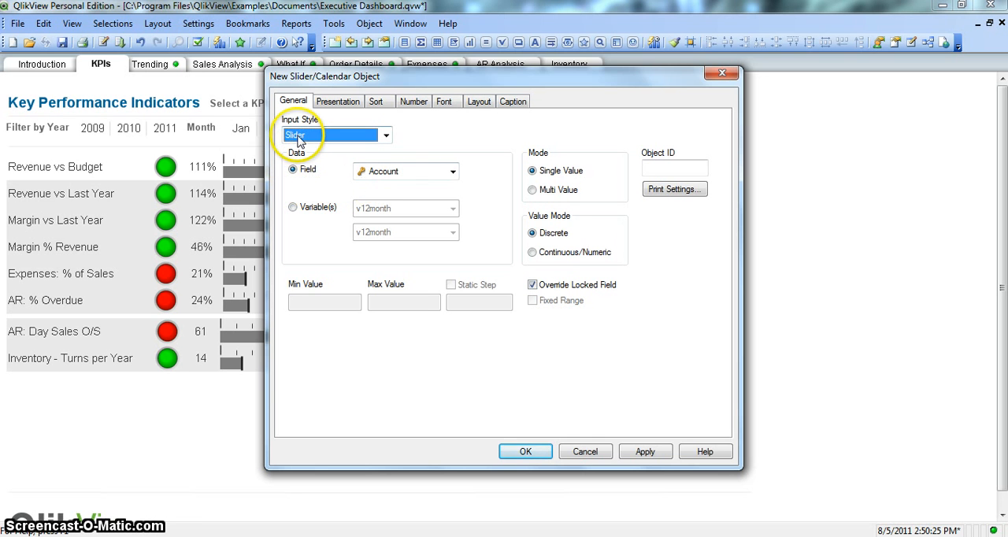
left_click_drag(325, 77, 446, 60)
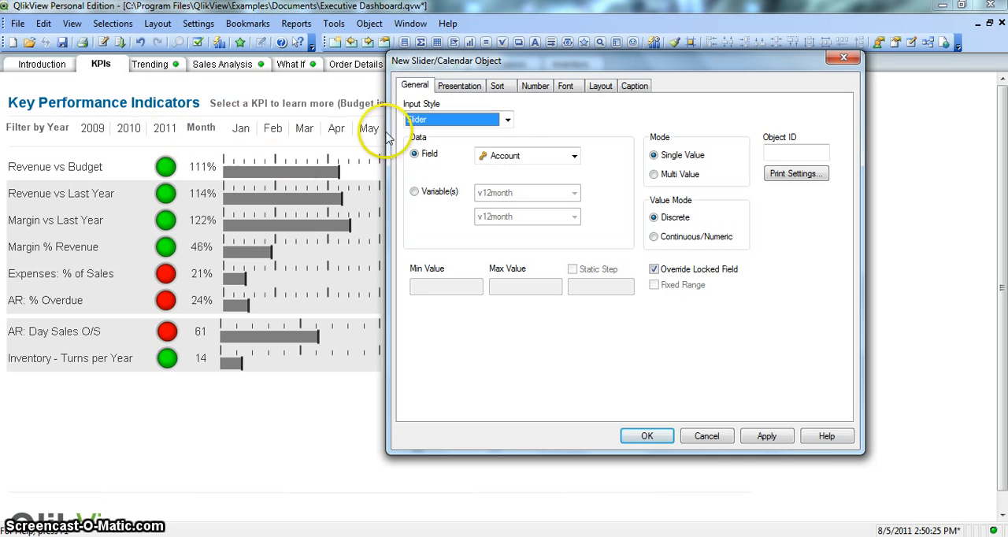
Bind the slider to the Fiscal Year field and confirm with OK.
left_click(574, 155)
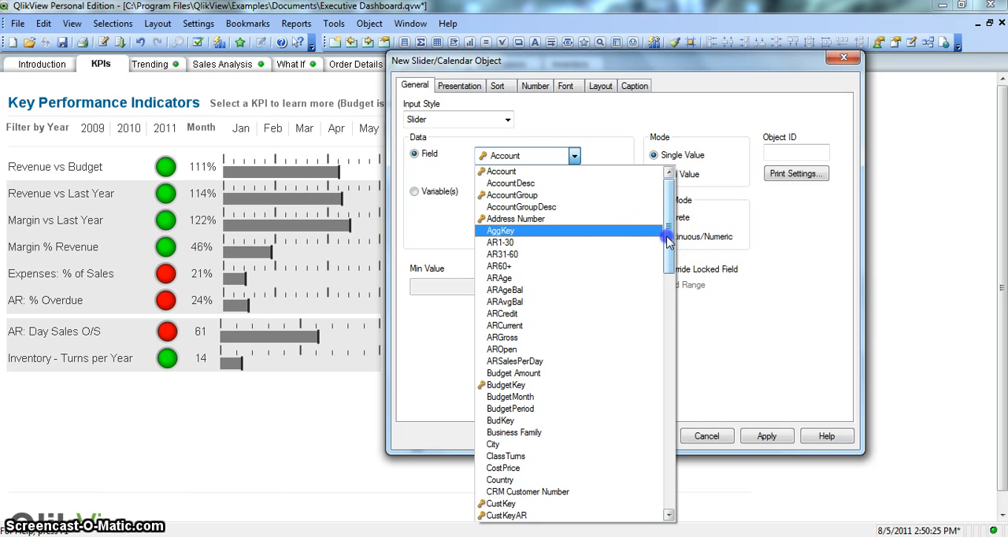
scroll("down", 3)
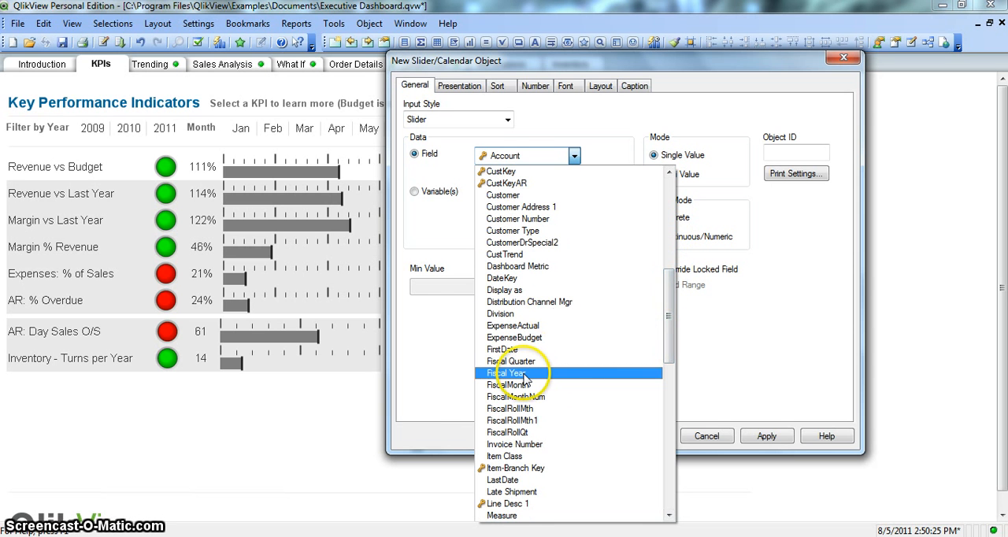
left_click(506, 373)
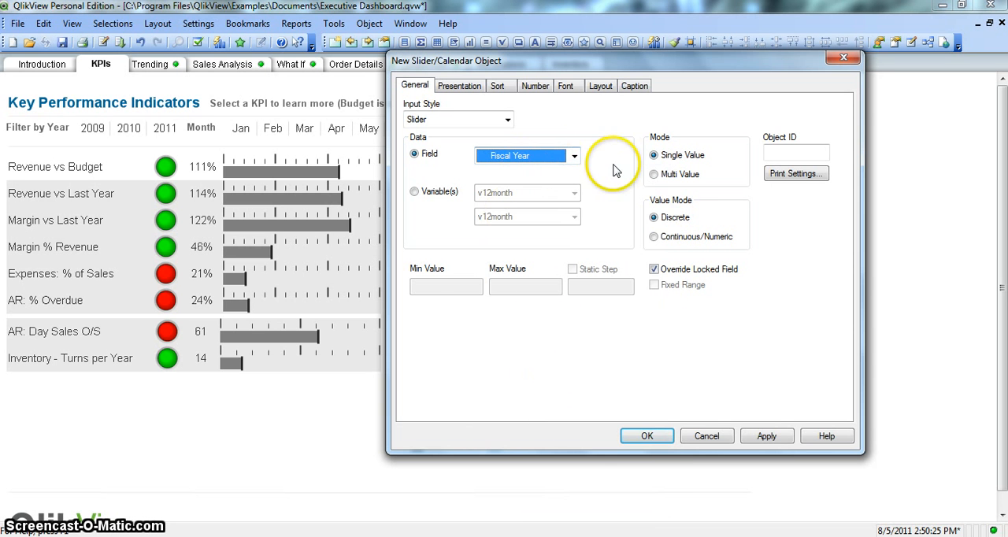
mouse_move(610, 327)
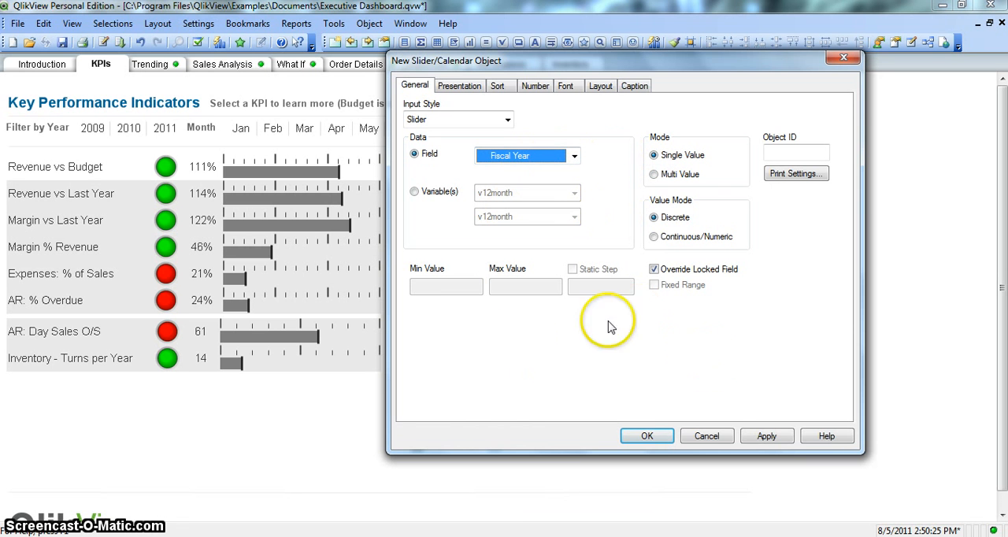
left_click(766, 435)
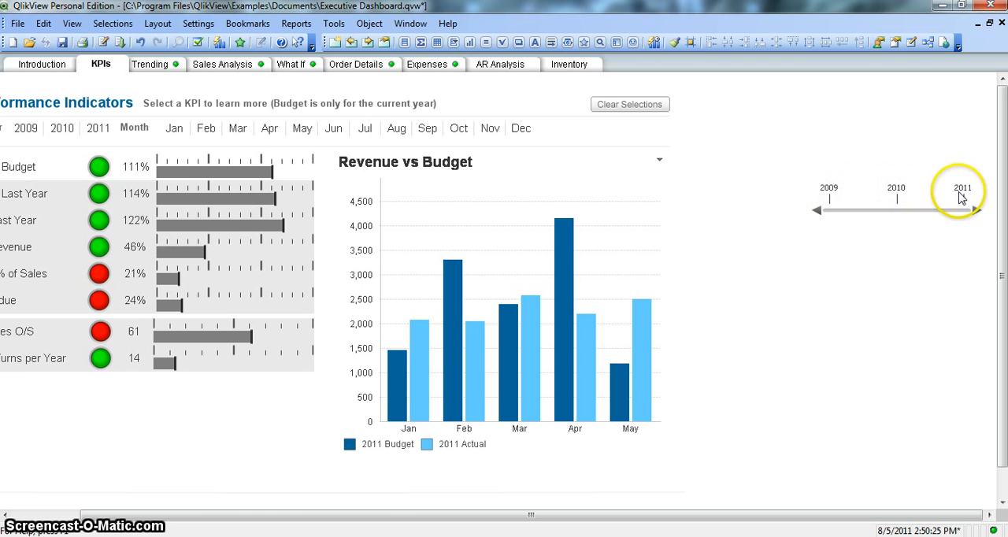
mouse_move(858, 237)
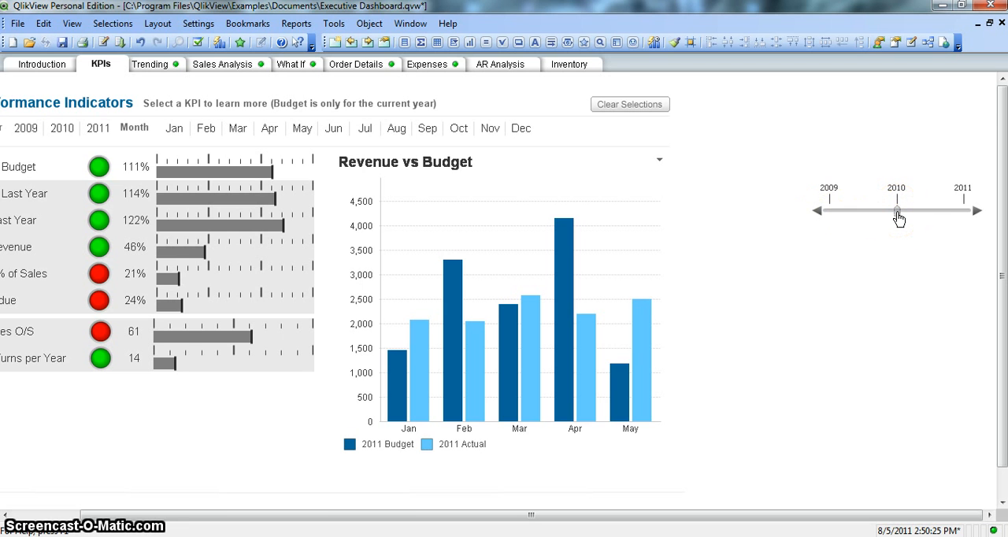
Move the Fiscal Year slider to 2010 to filter the dashboard.
left_click(61, 128)
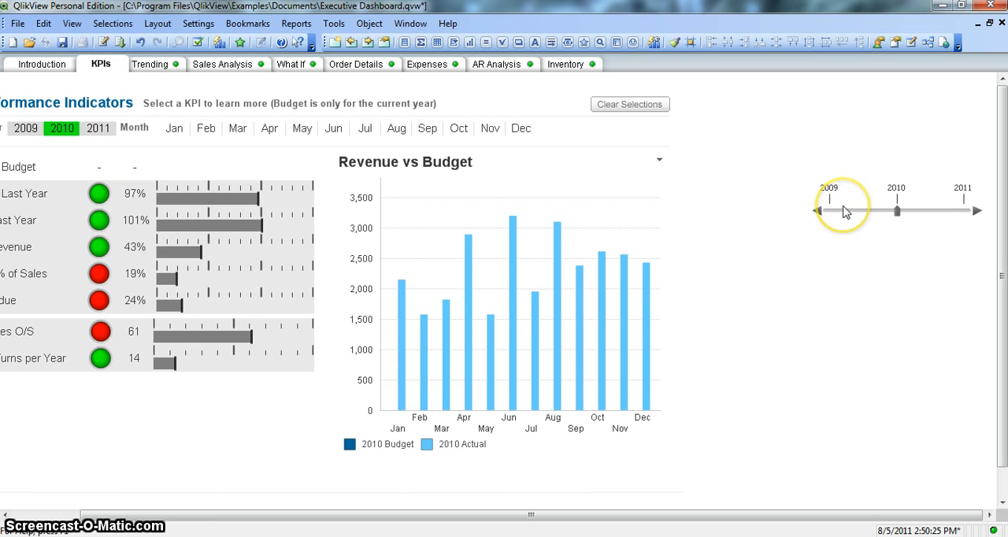
mouse_move(865, 227)
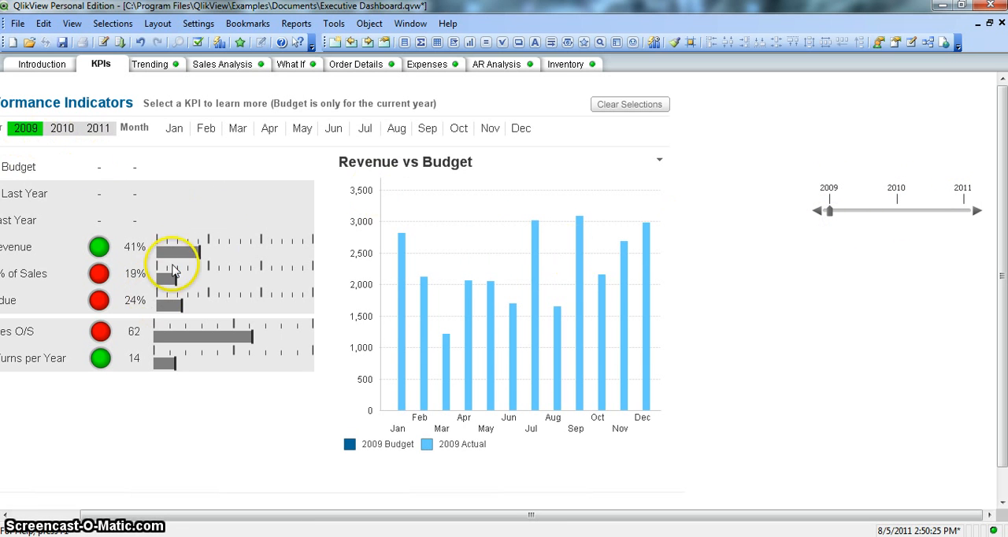
mouse_move(871, 219)
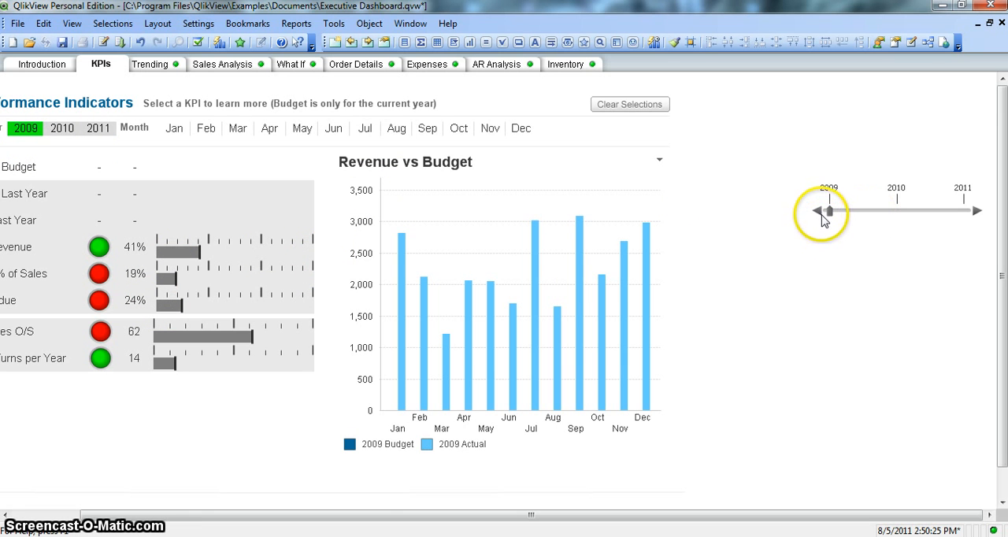
mouse_move(829, 214)
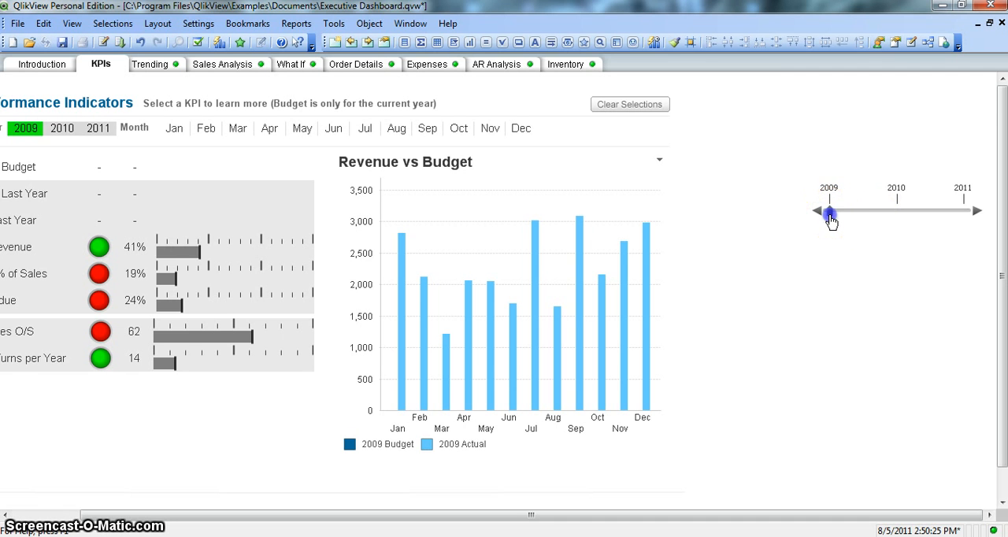
Drag the year slider thumb to 2009.
left_click_drag(829, 213, 897, 212)
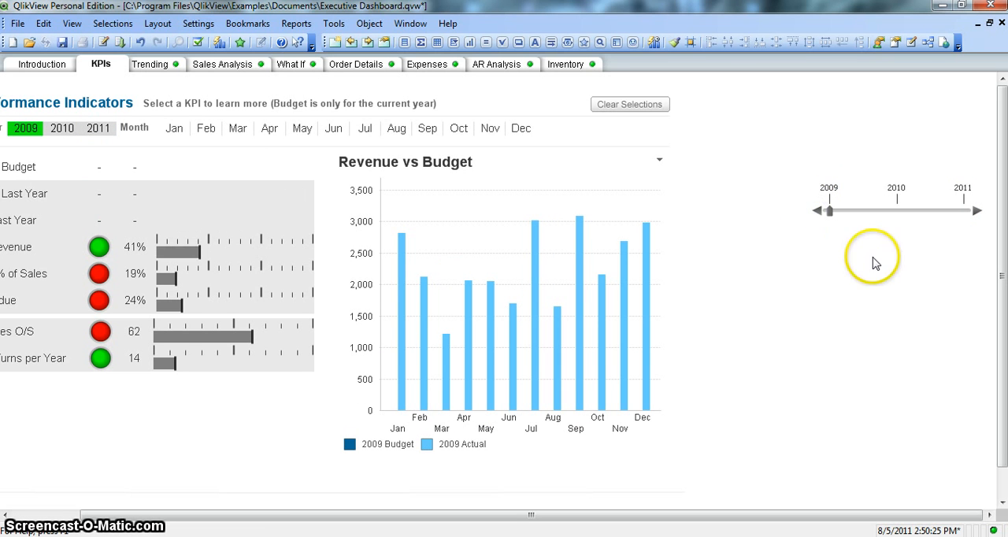
mouse_move(884, 219)
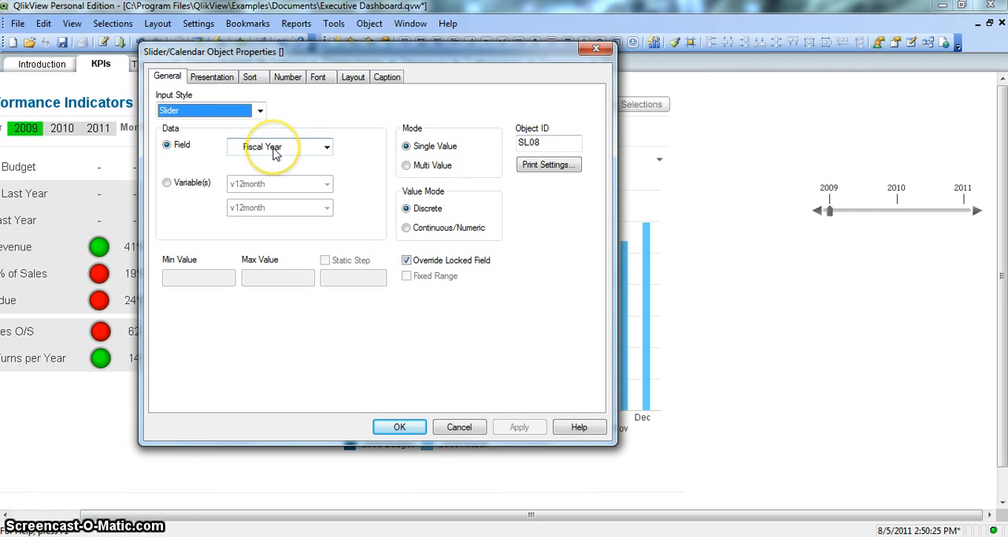
Set the slider's Field to <Expression>, cancelling the expression editor without an expression.
left_click(326, 147)
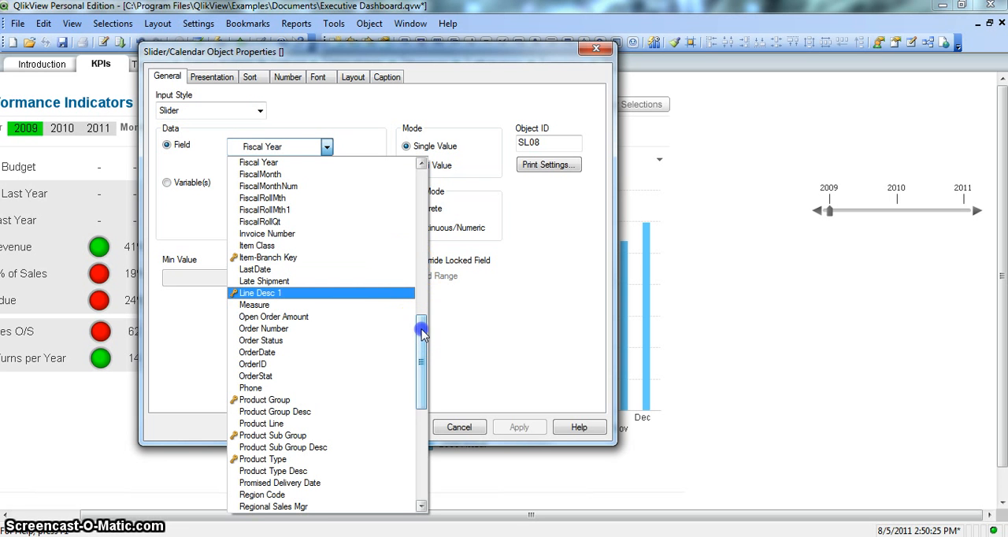
left_click_drag(421, 330, 421, 437)
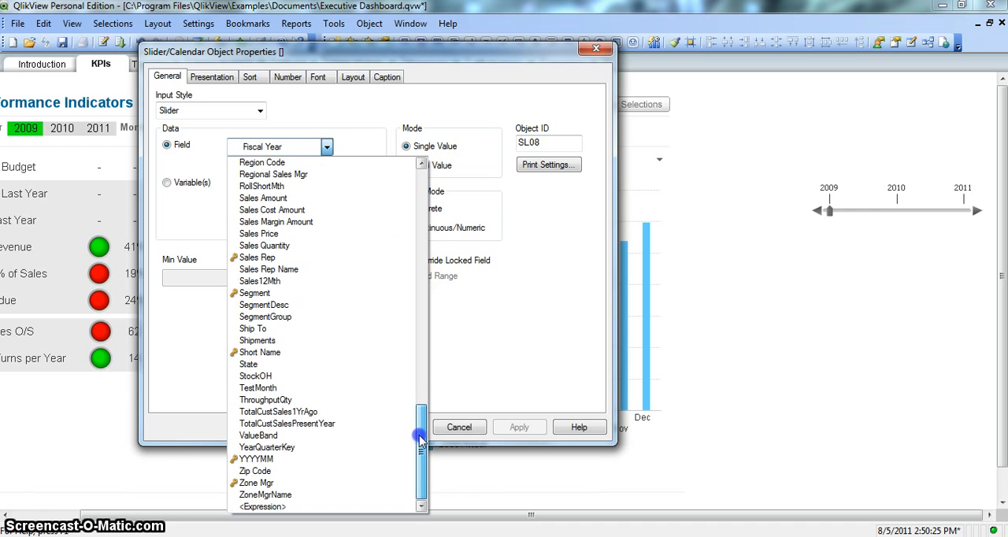
left_click(261, 506)
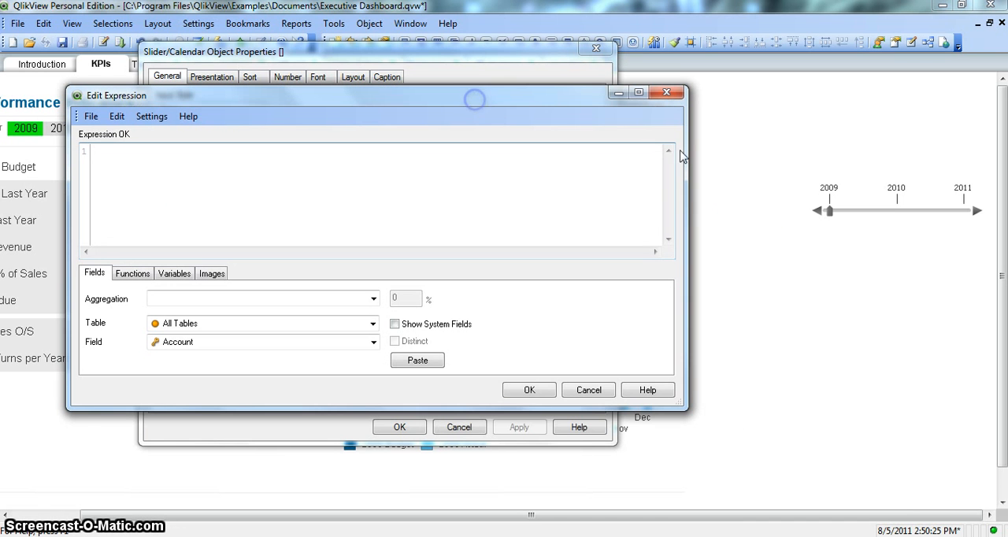
mouse_move(900, 207)
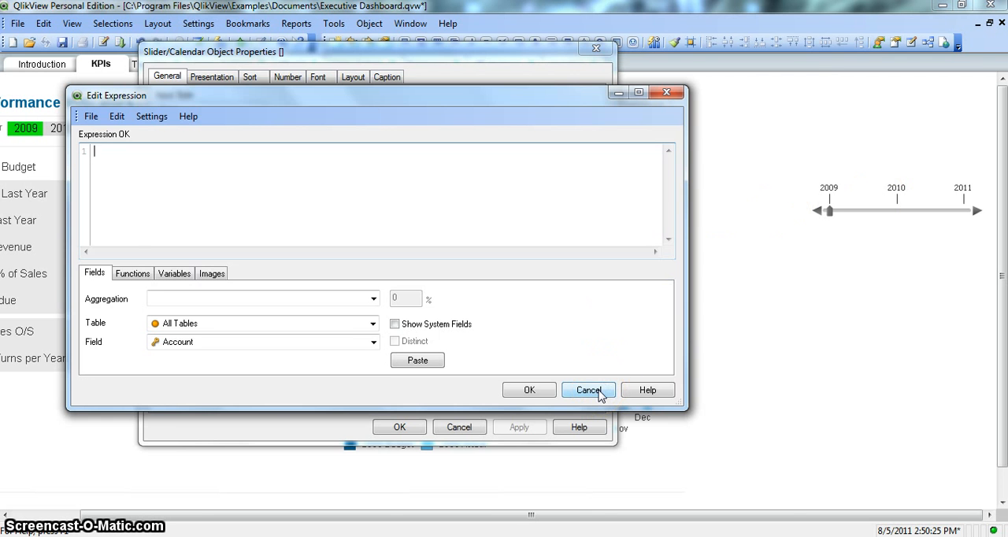
left_click(588, 390)
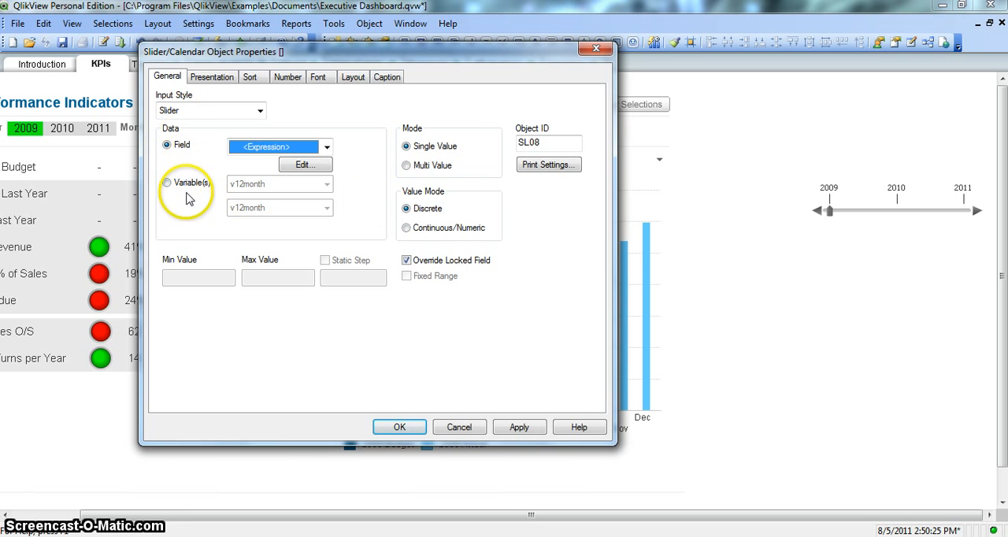
Drive the slider from the vPrice variable with min 0 and max 10.
left_click(167, 182)
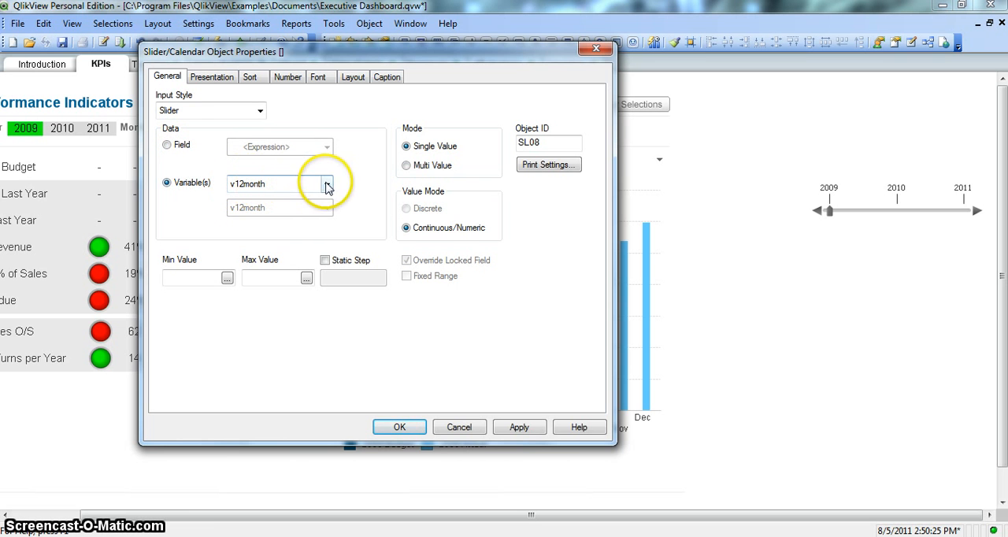
left_click(327, 183)
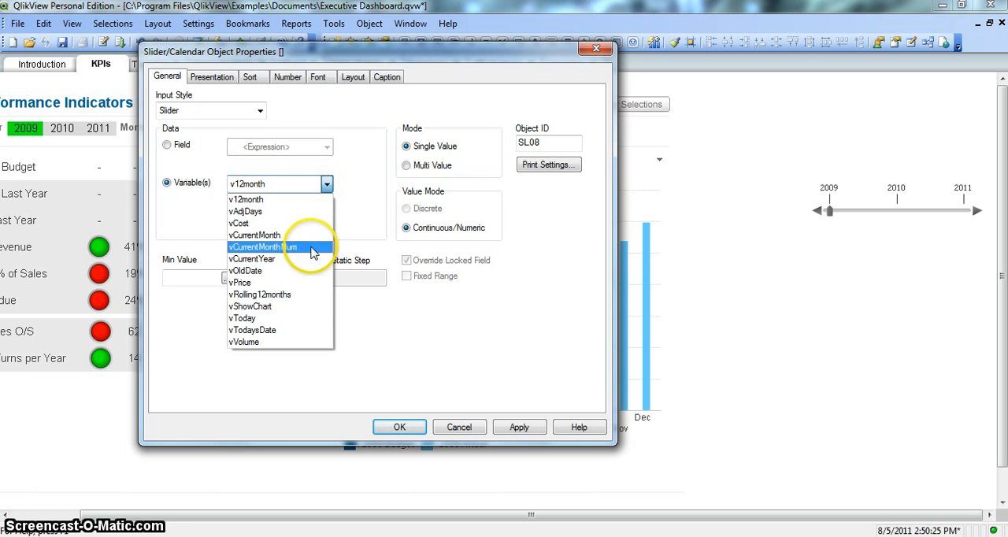
left_click(240, 282)
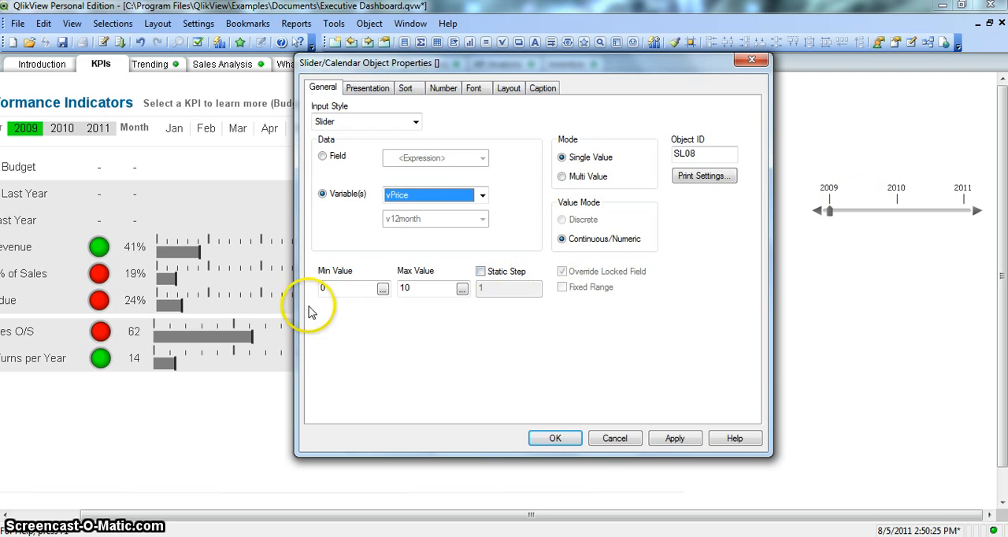
left_click(432, 288)
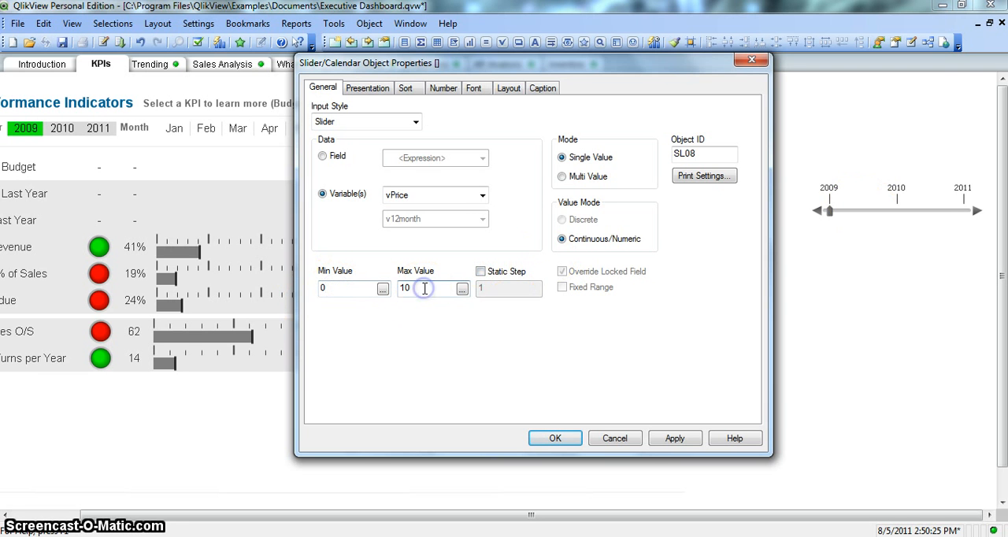
left_click(674, 438)
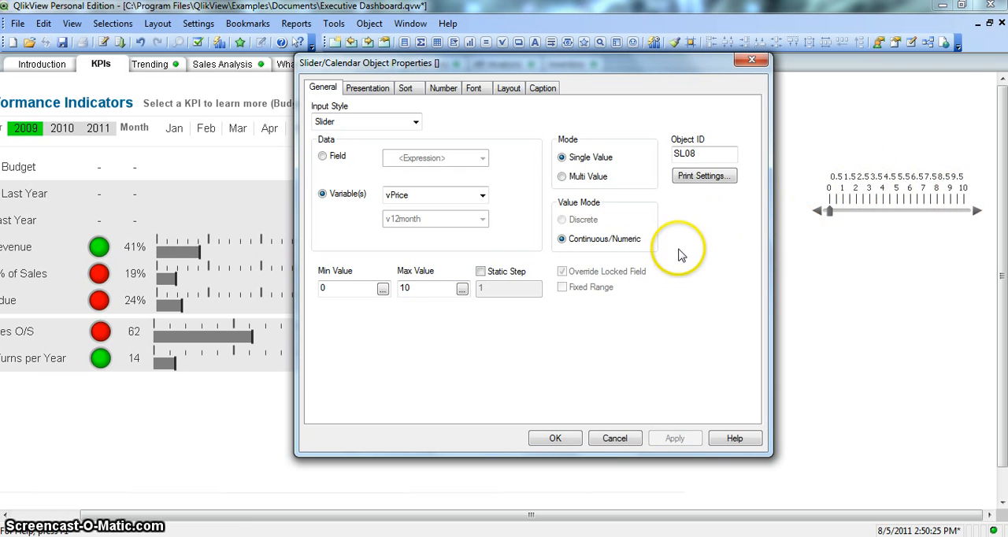
mouse_move(425, 312)
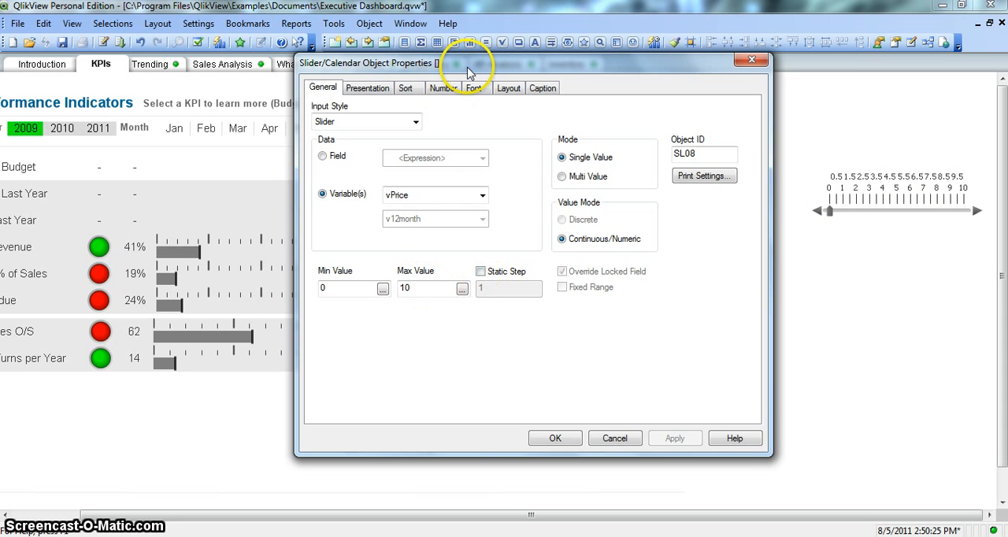
mouse_move(250, 250)
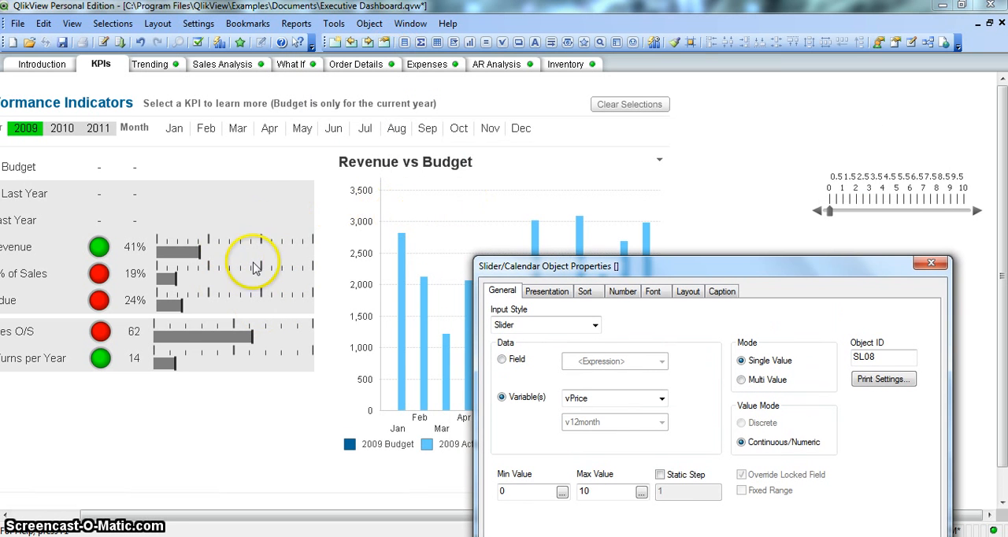
mouse_move(425, 250)
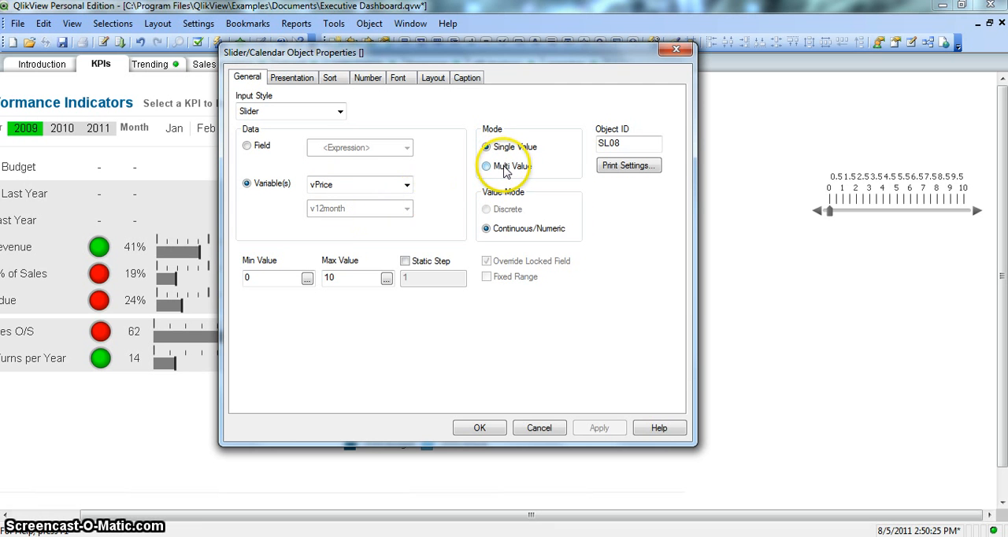
Try a second variable value, then switch the slider's data back to Field.
left_click(486, 166)
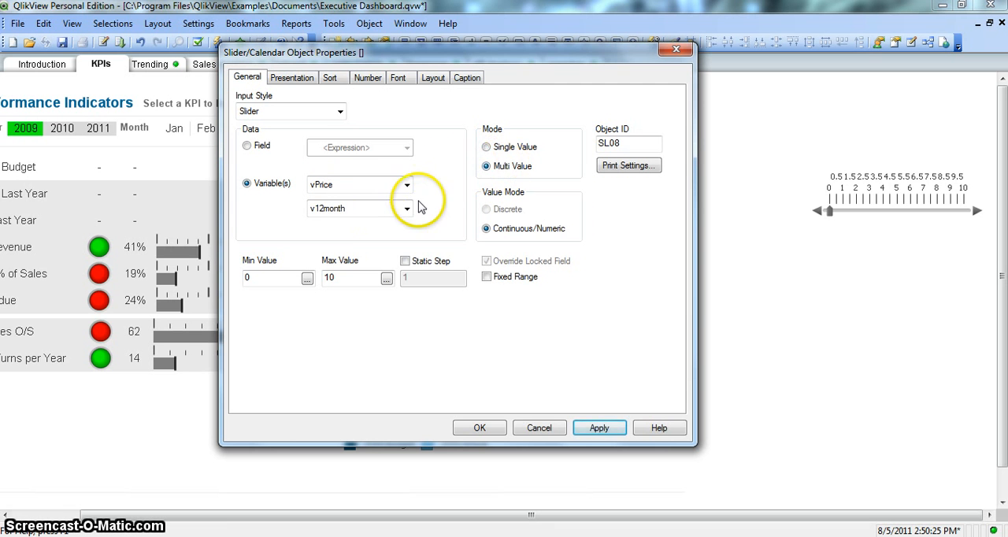
left_click(406, 208)
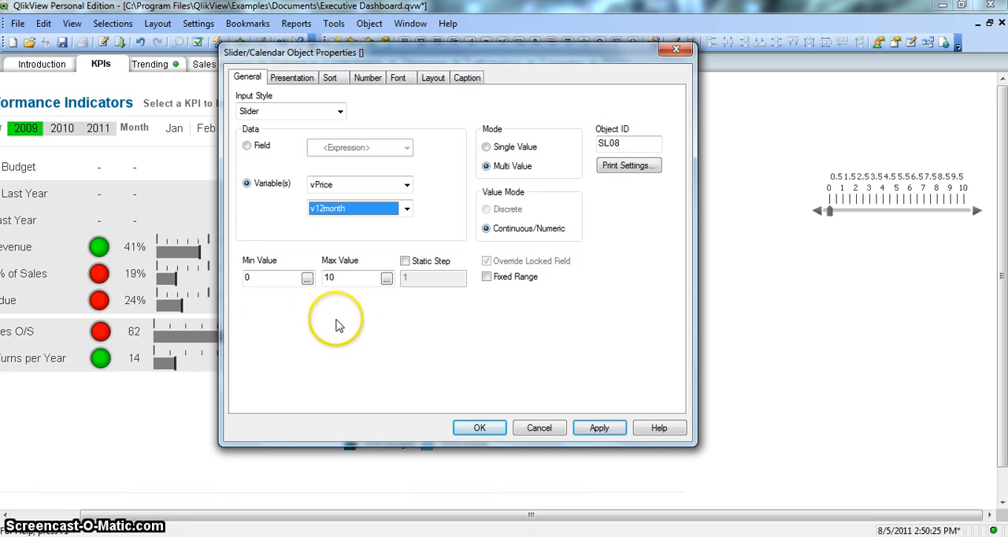
mouse_move(859, 218)
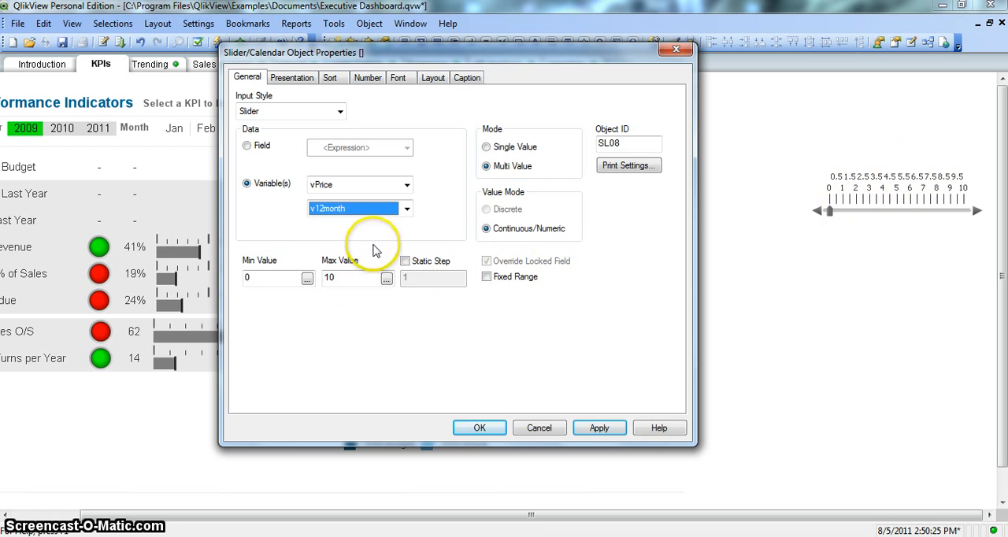
left_click(486, 146)
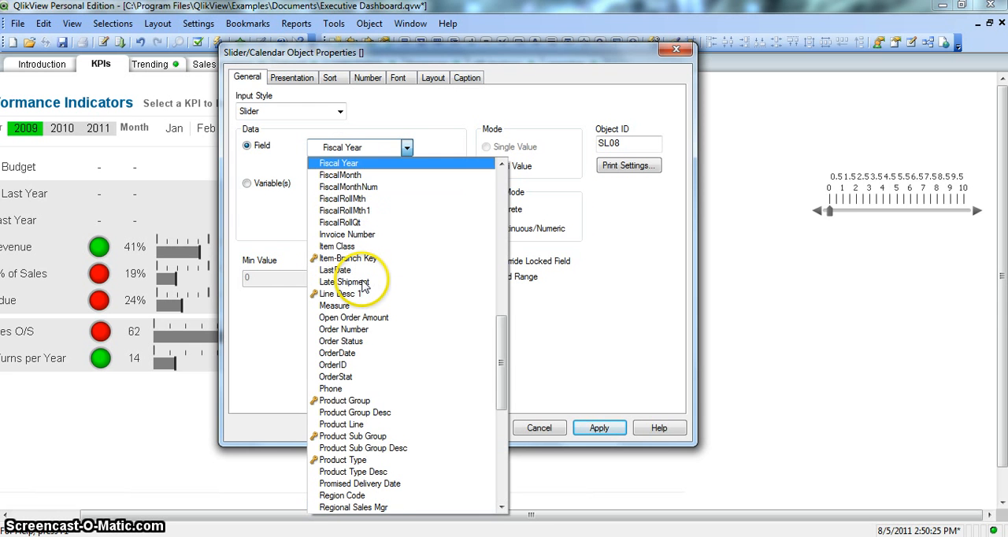
Bind the slider to Fiscal Year in Single Value mode.
left_click(337, 163)
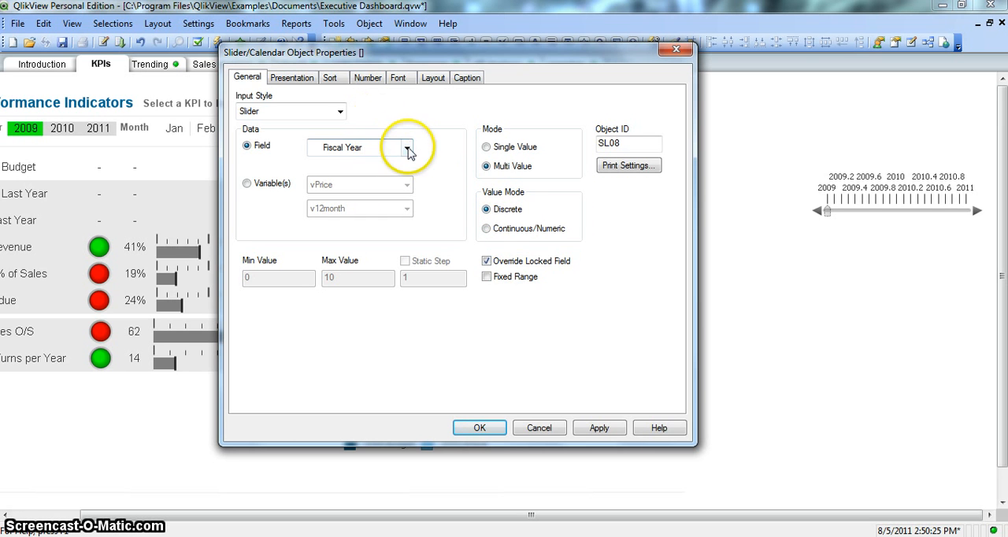
mouse_move(432, 156)
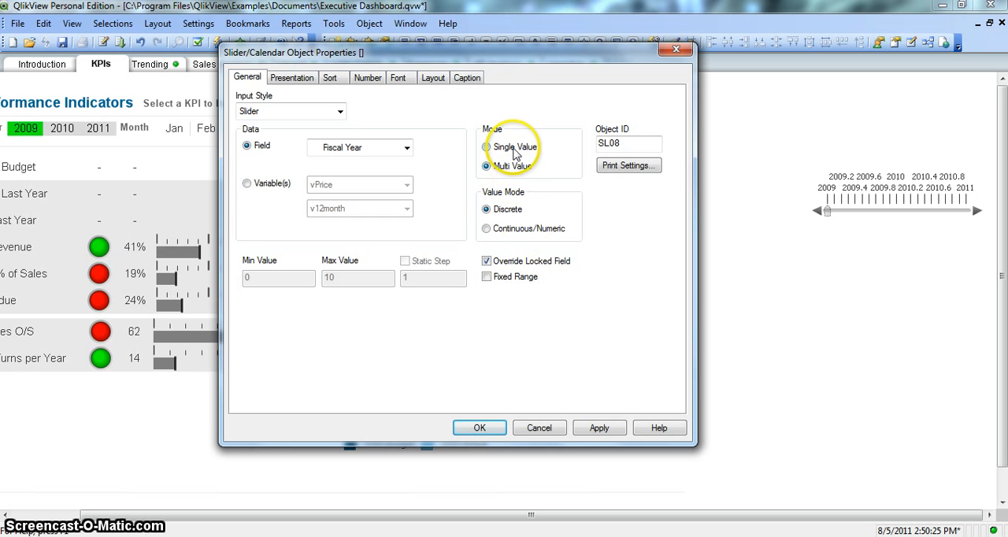
left_click(486, 148)
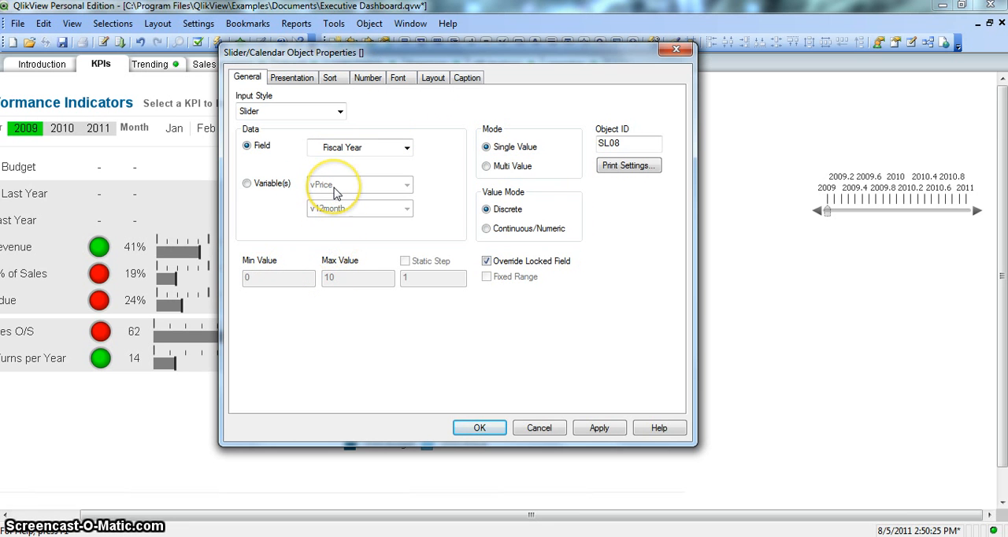
mouse_move(341, 260)
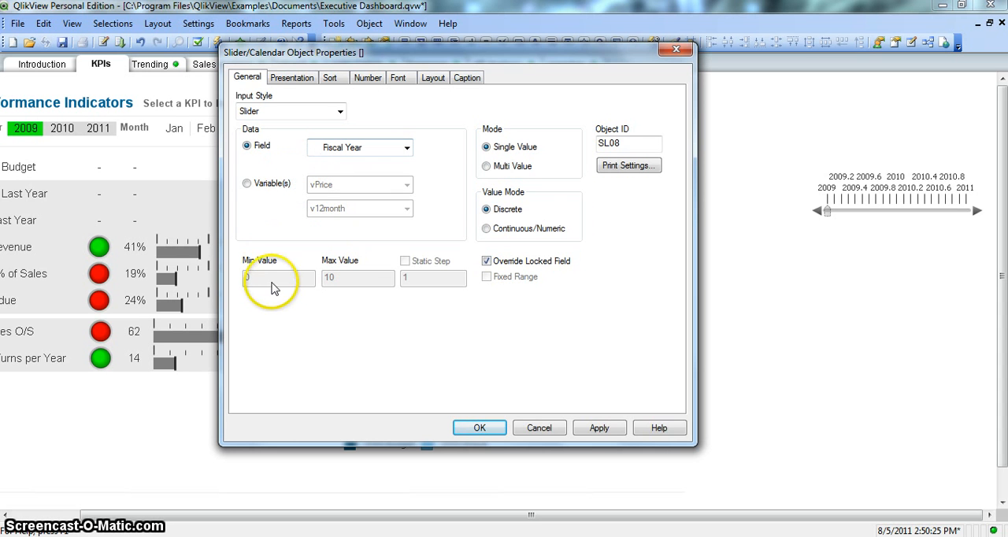
mouse_move(359, 296)
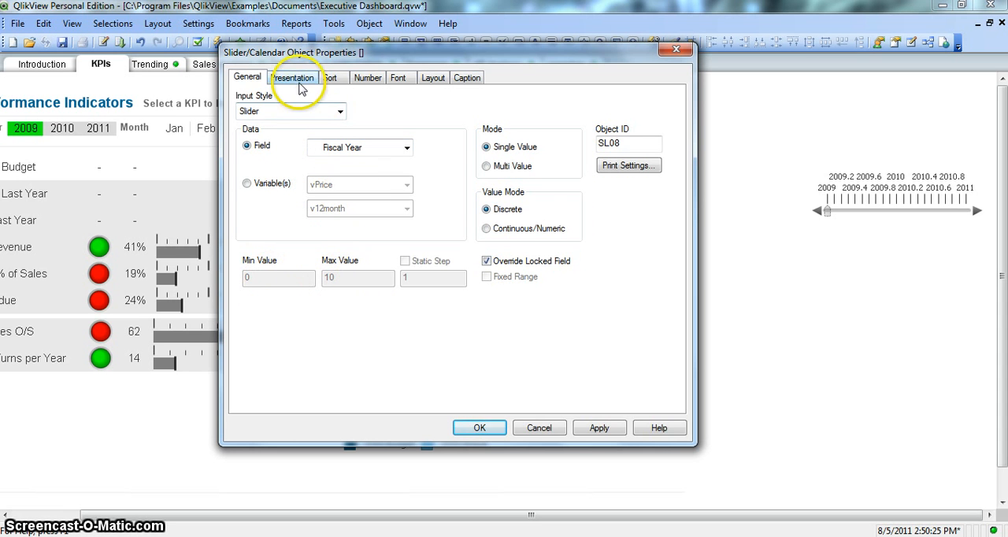
Show the Presentation tab of the slider properties dialog.
left_click(292, 77)
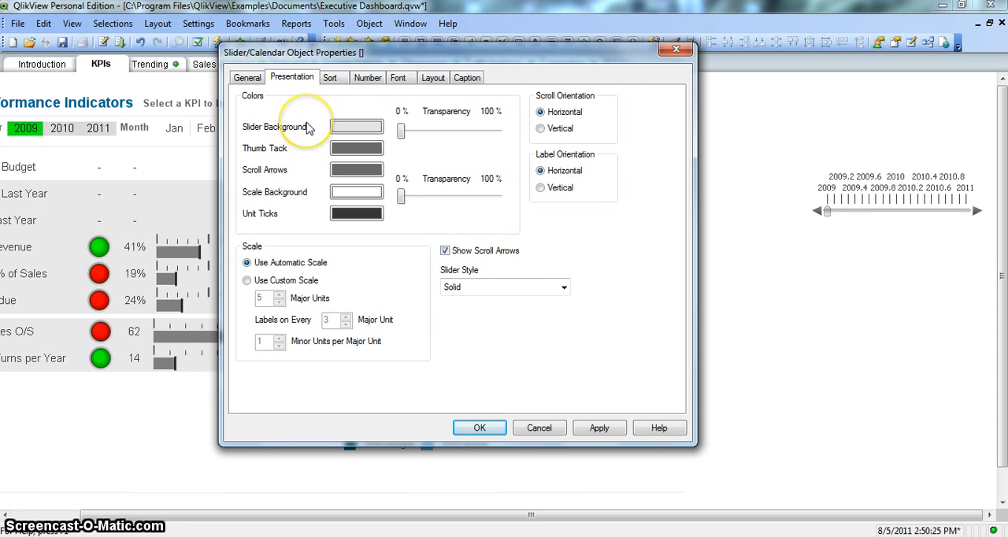
left_click(357, 127)
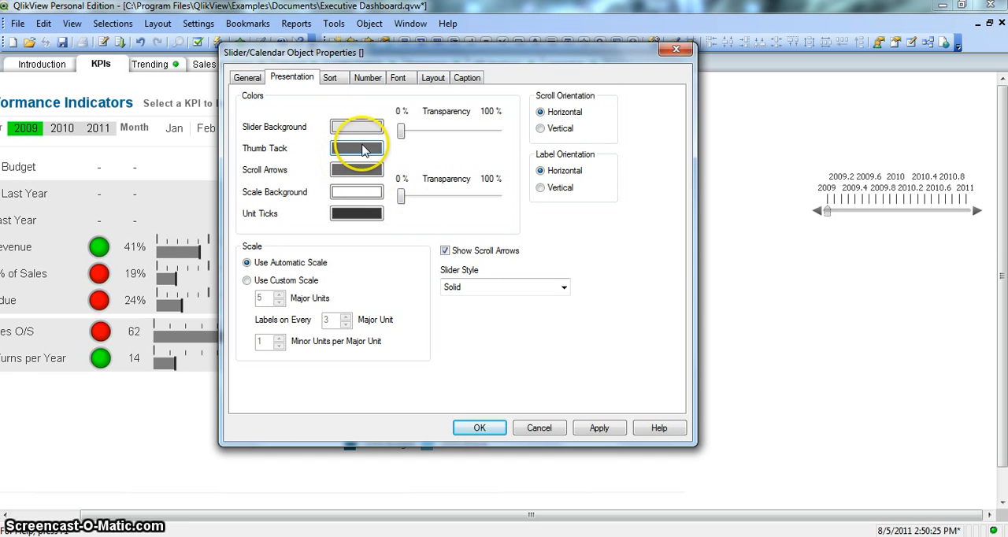
mouse_move(827, 212)
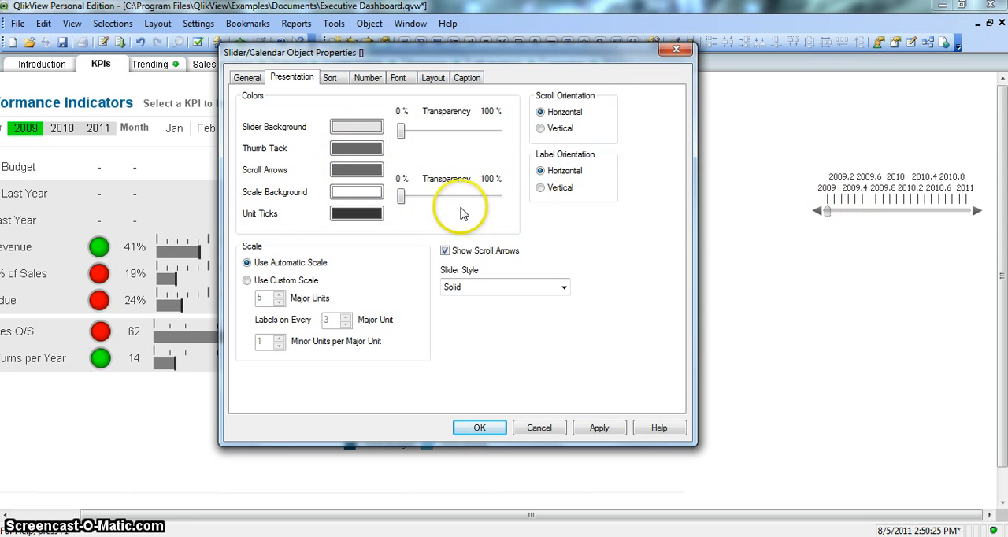
mouse_move(801, 220)
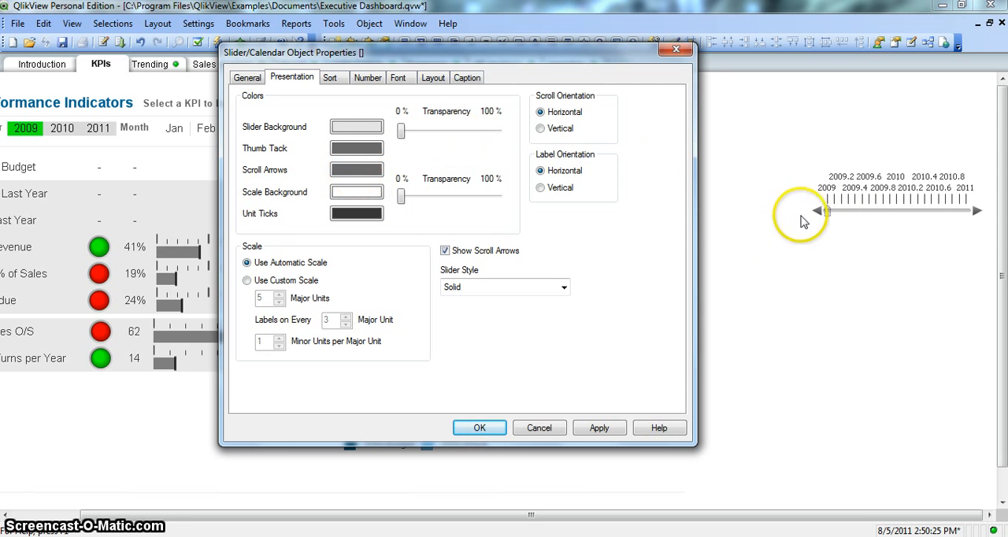
mouse_move(981, 212)
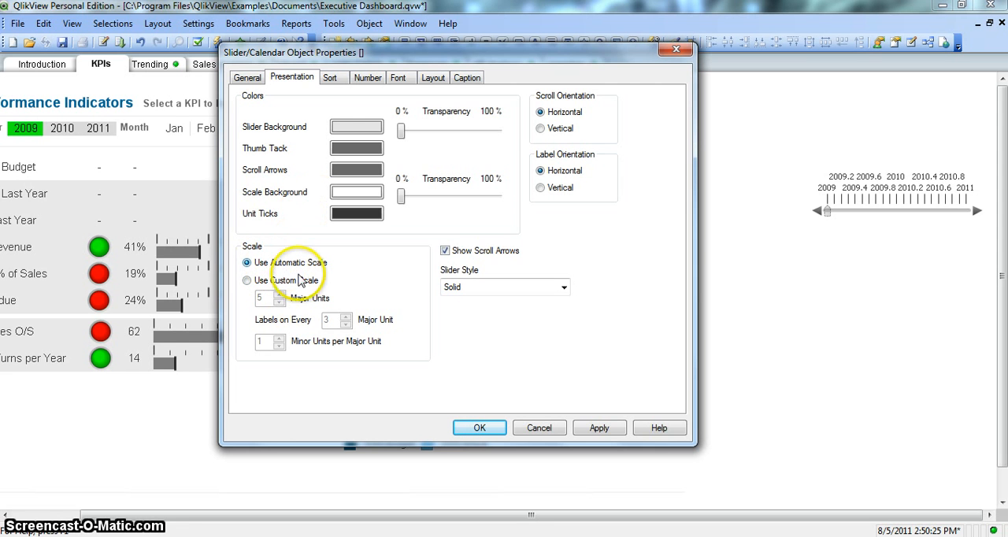
Apply a custom slider scale showing 2009, 2010 and 2011, then reselect Automatic Scale.
left_click(248, 280)
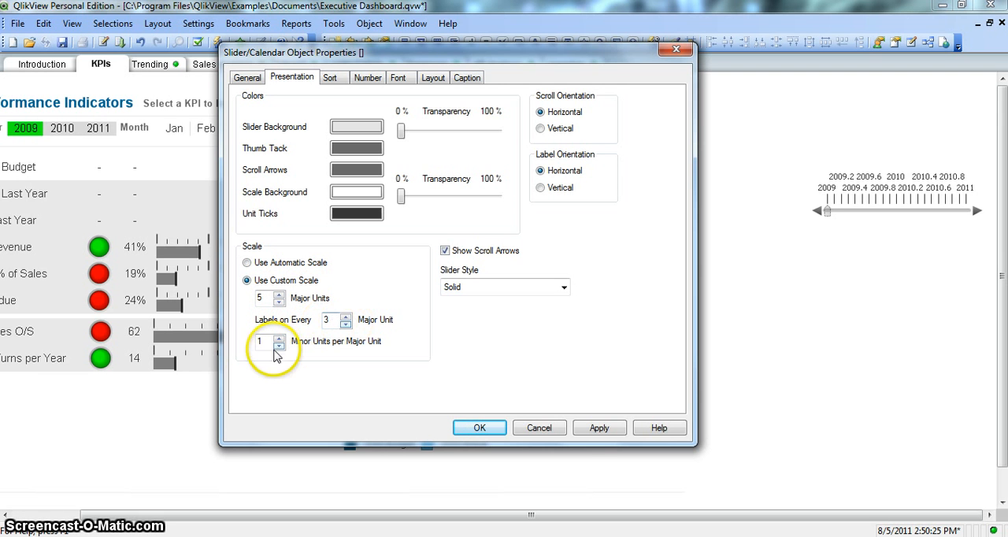
left_click(598, 428)
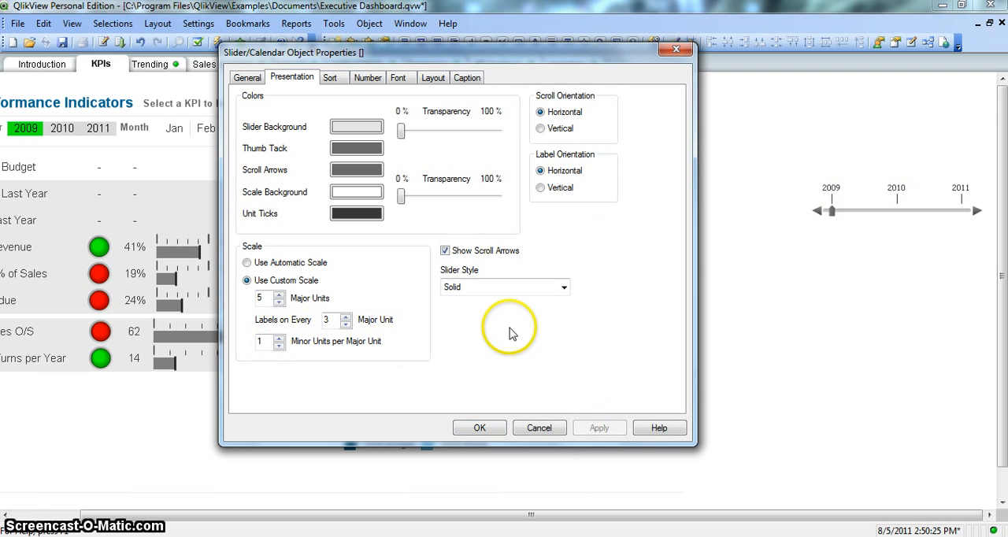
left_click(247, 262)
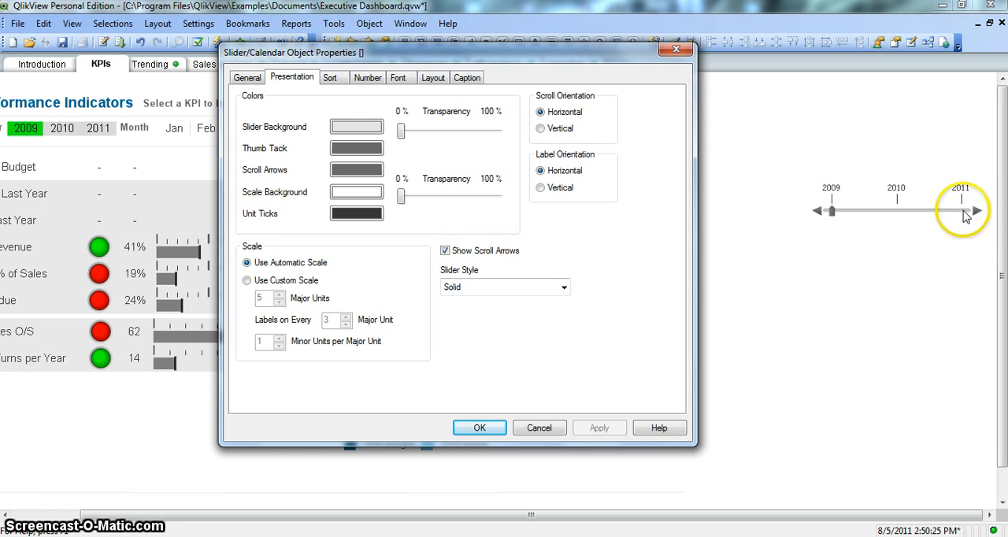
Hide and then restore the slider's scroll arrows, and select Vertical scroll orientation.
left_click(444, 250)
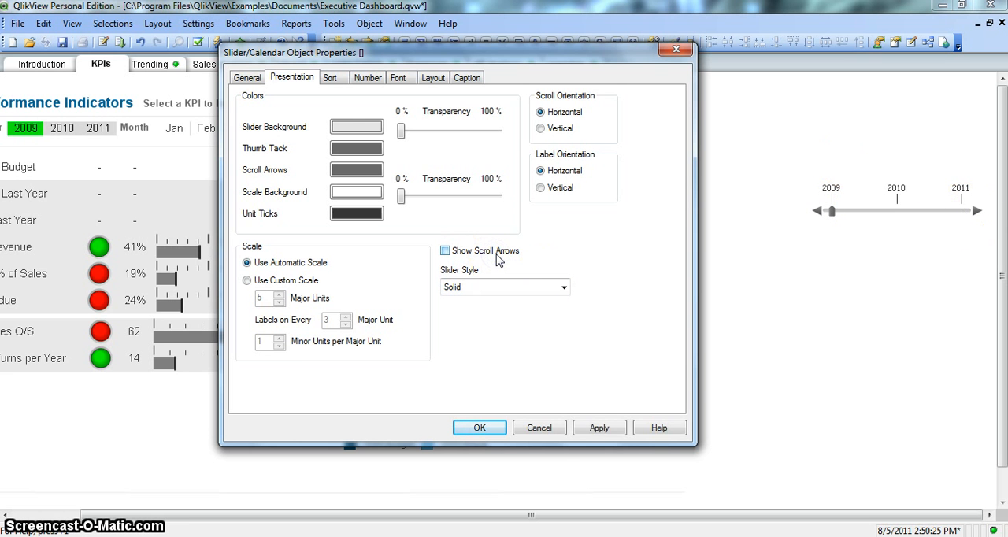
left_click(599, 427)
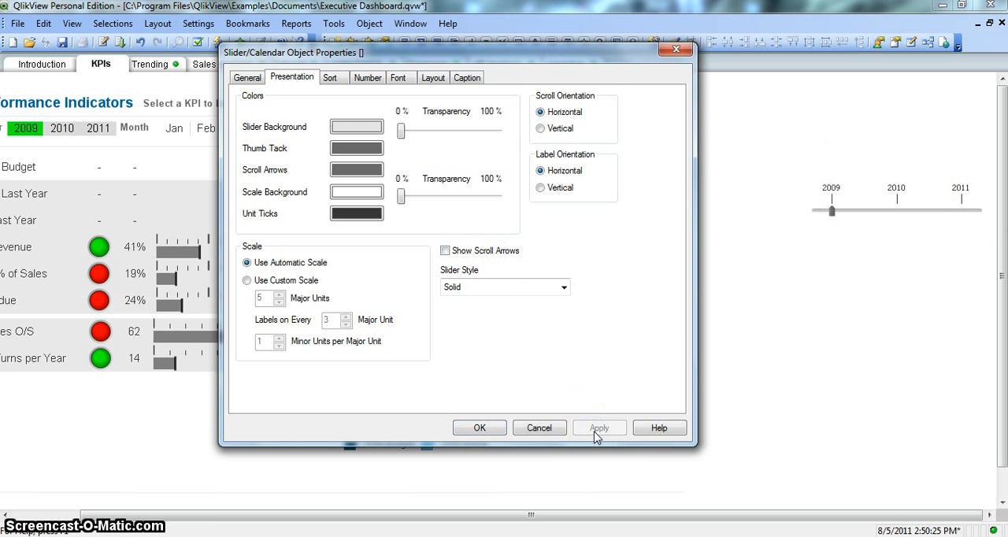
left_click(445, 250)
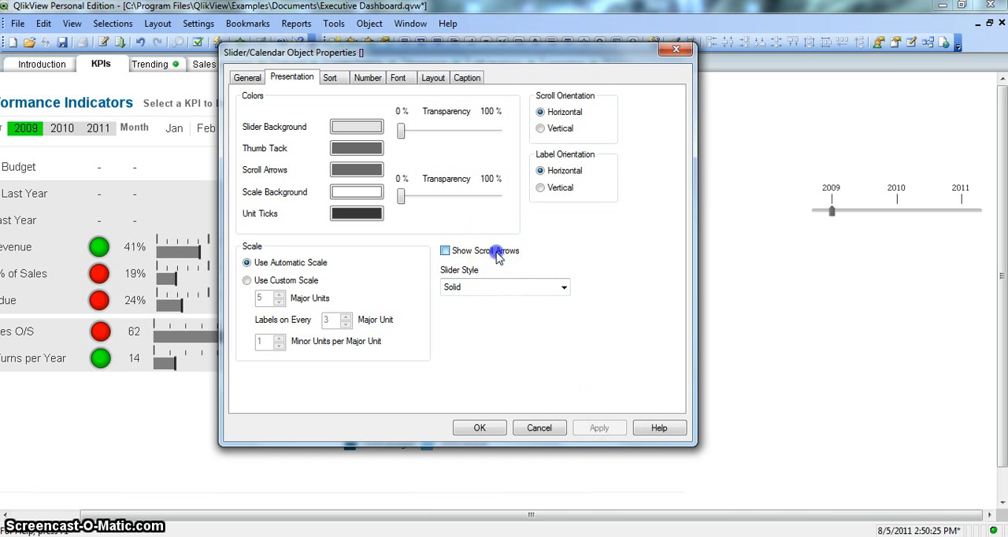
left_click(445, 250)
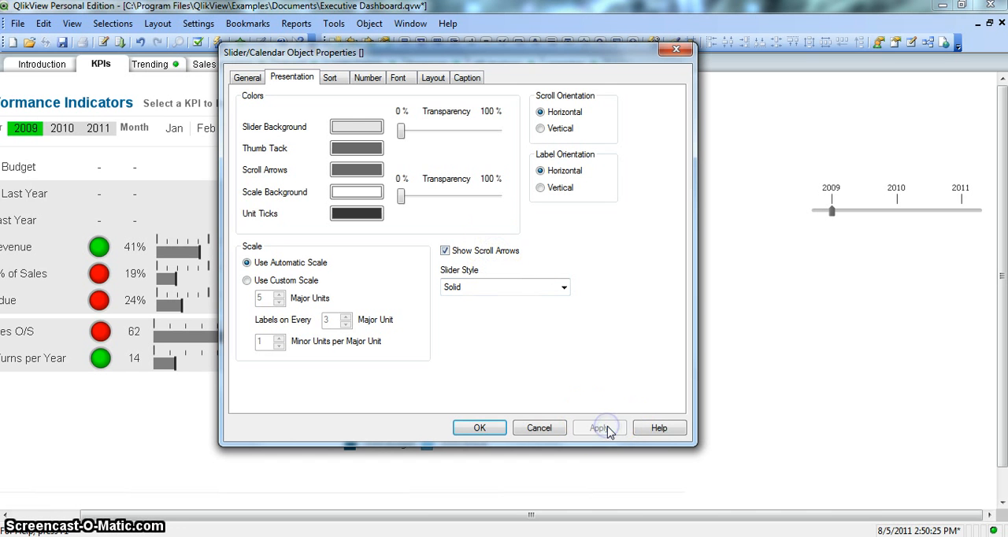
left_click(599, 427)
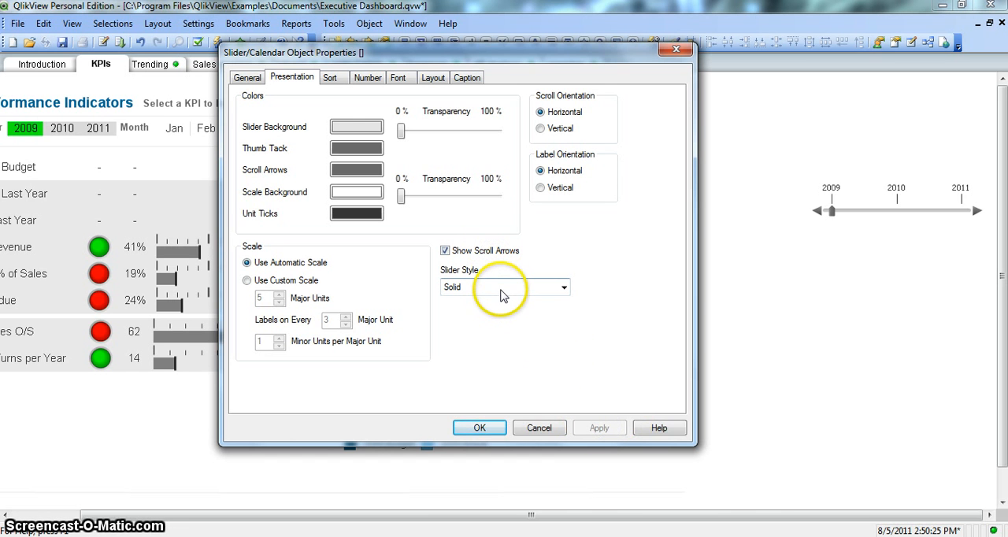
left_click(562, 287)
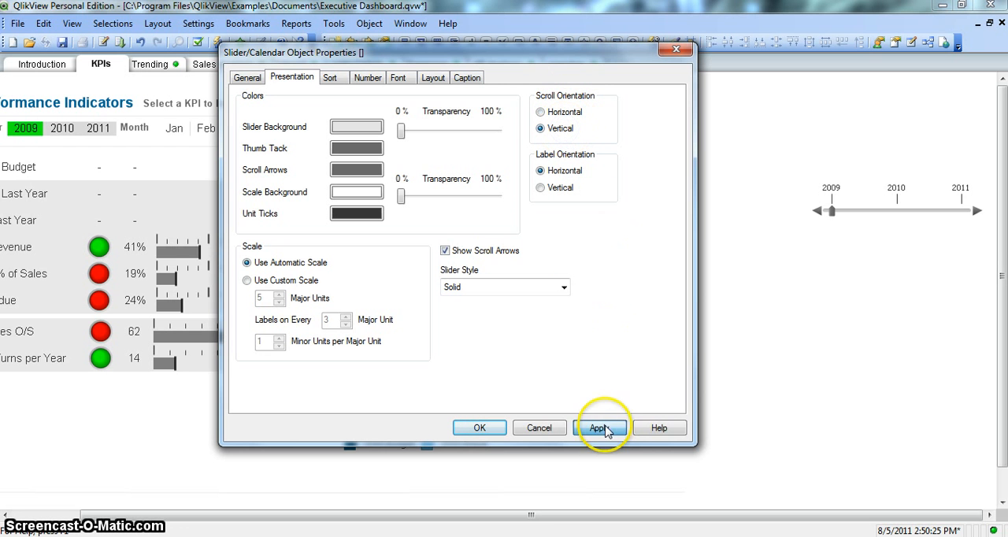
Preview the vertical slider, then return it to Horizontal scroll orientation.
left_click(599, 427)
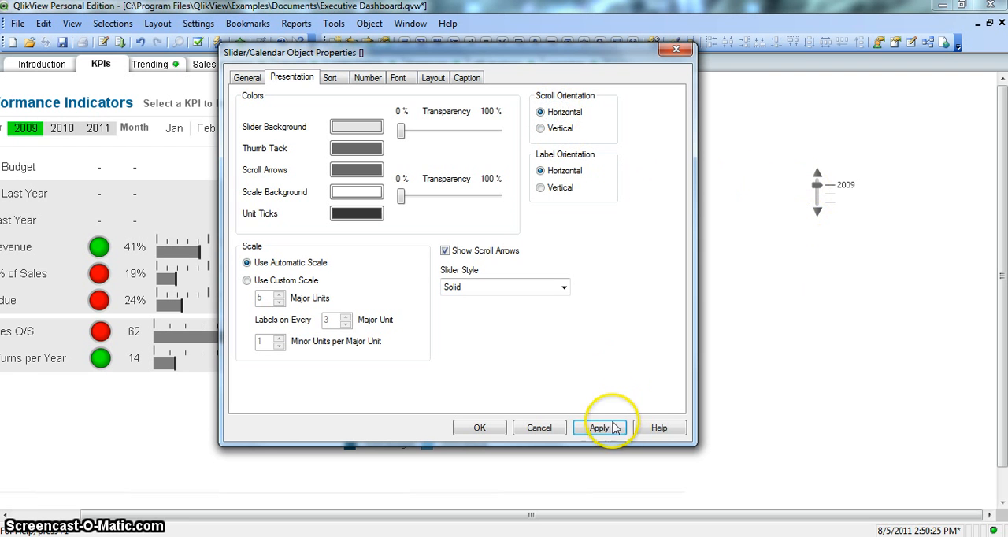
left_click(599, 428)
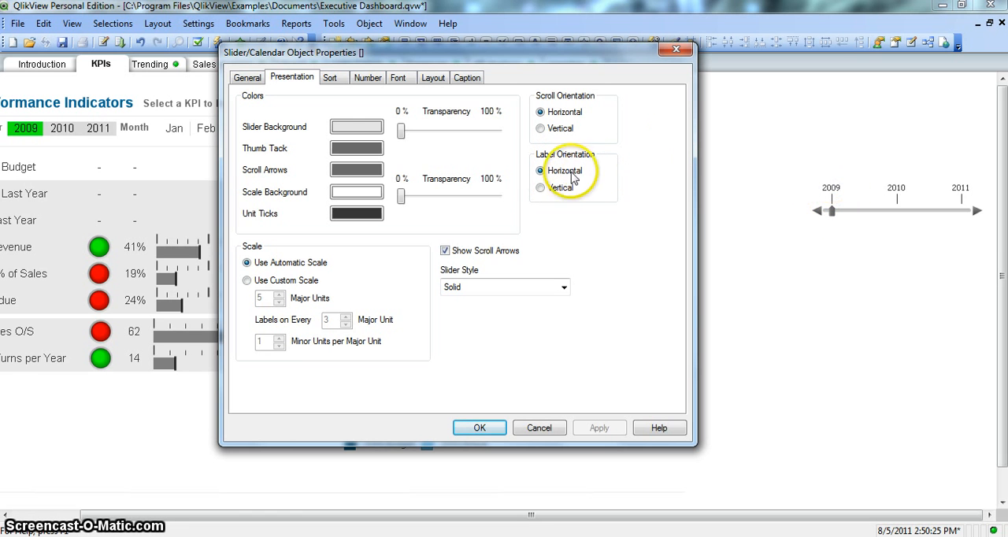
left_click(540, 188)
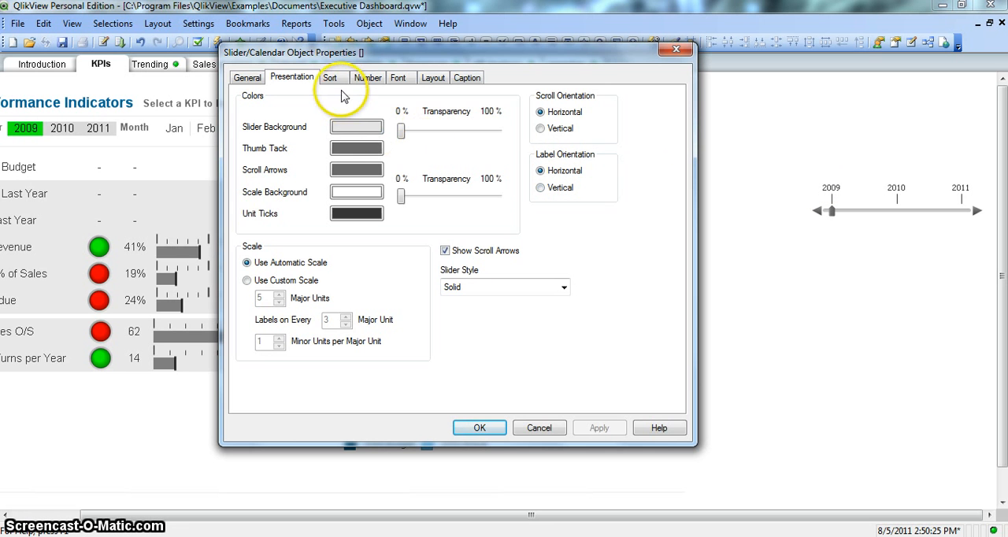
On the Sort tab, try ascending Numeric Value sorting, then uncheck it, leaving State at Ascending.
left_click(329, 77)
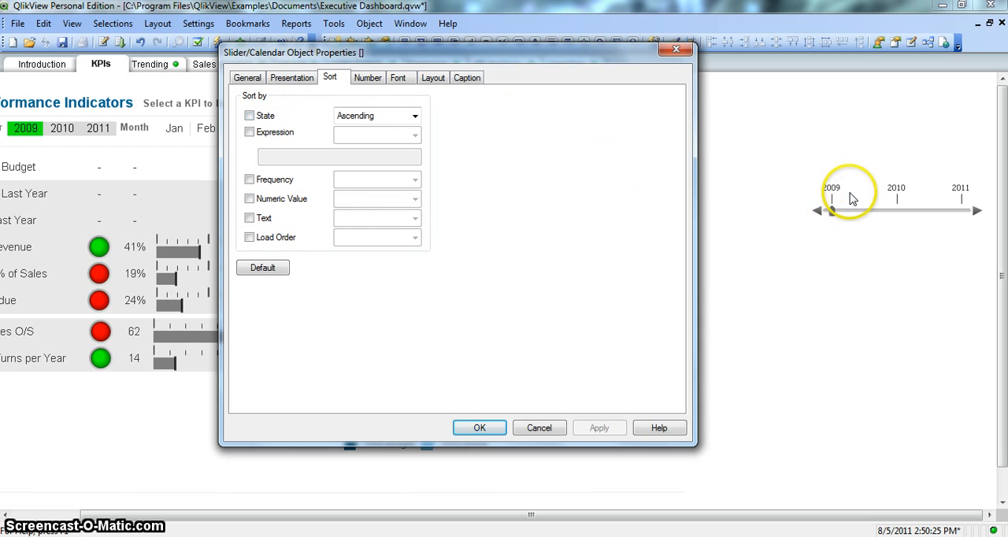
left_click(250, 199)
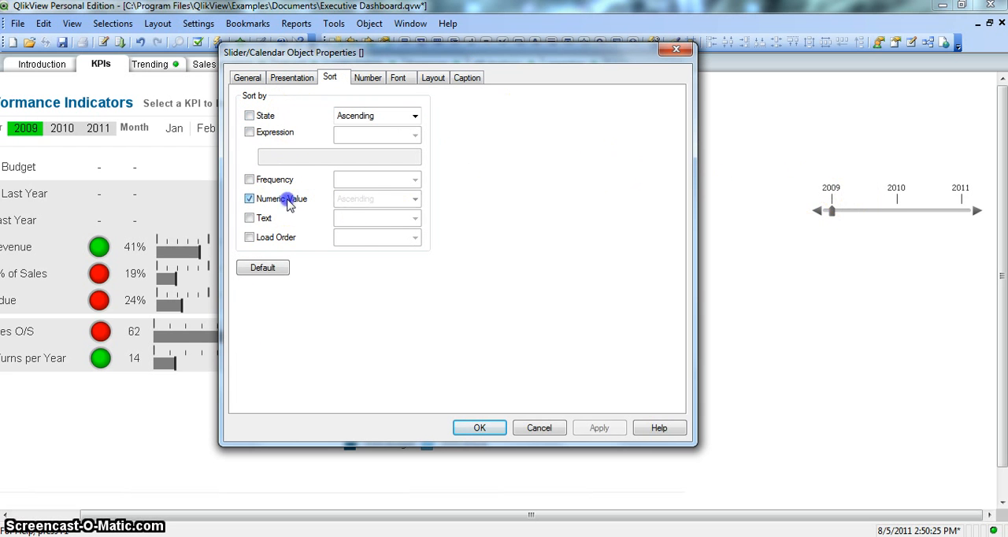
left_click(415, 198)
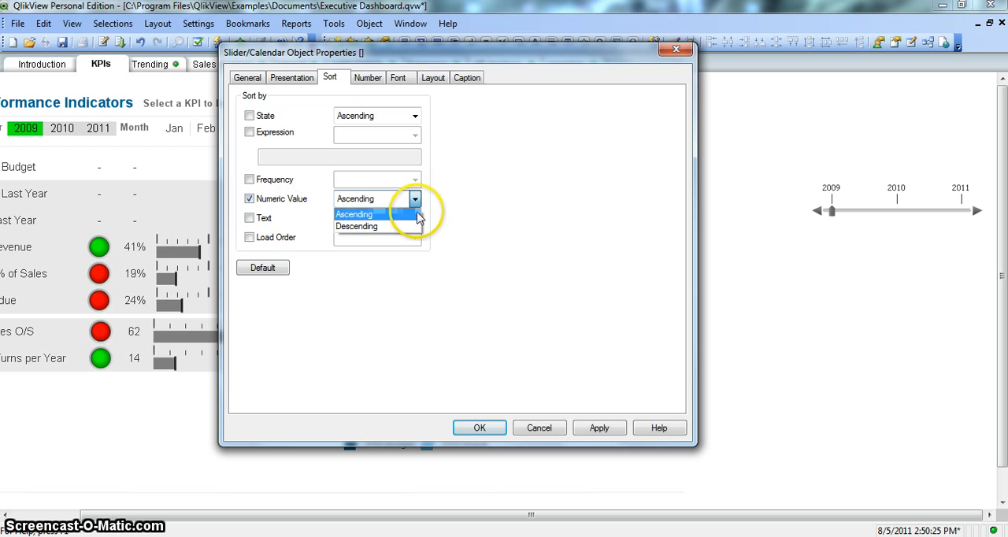
left_click(354, 214)
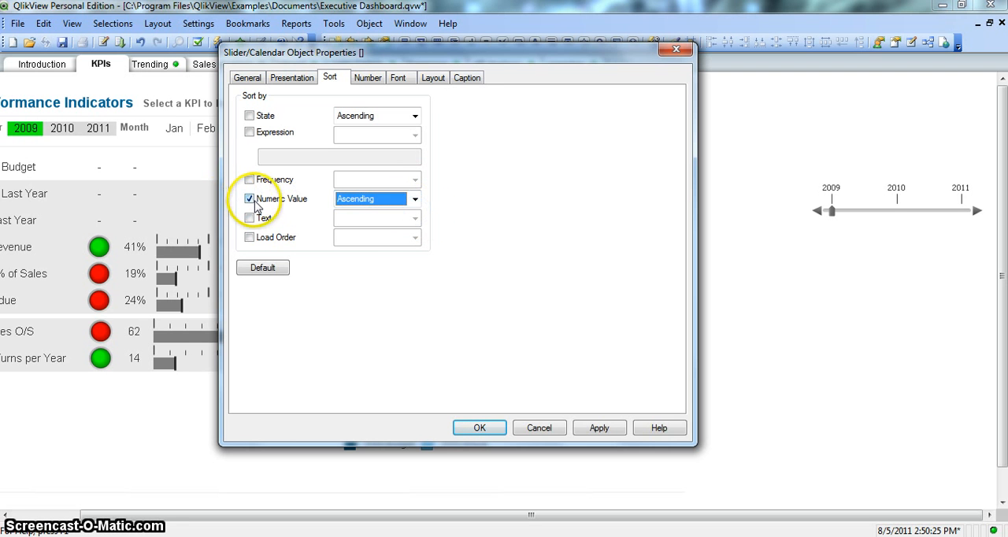
left_click(250, 198)
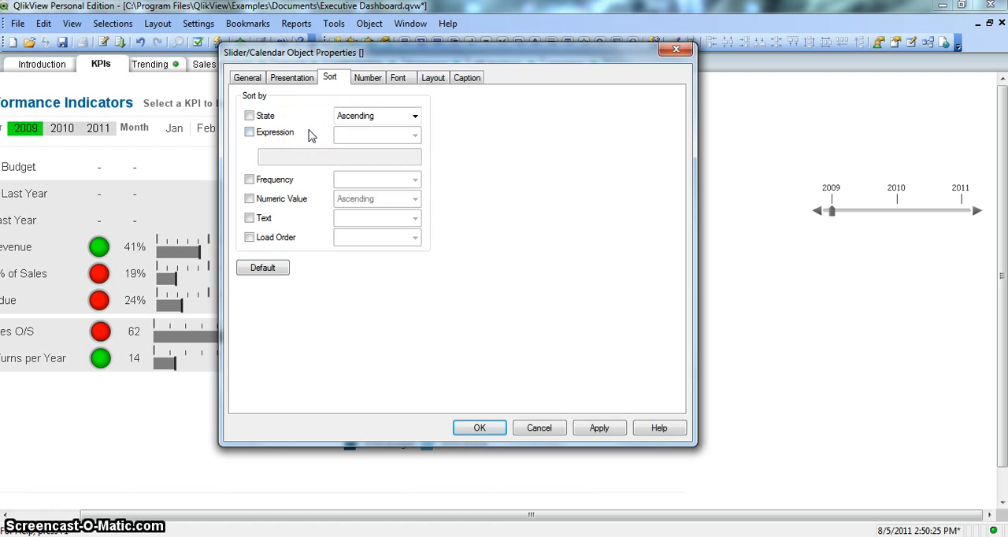
left_click(414, 115)
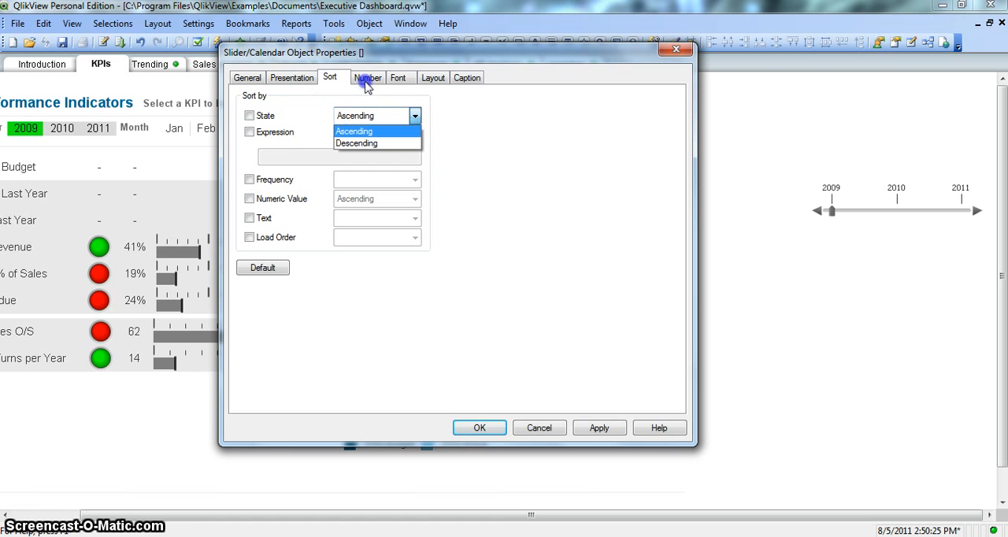
left_click(353, 131)
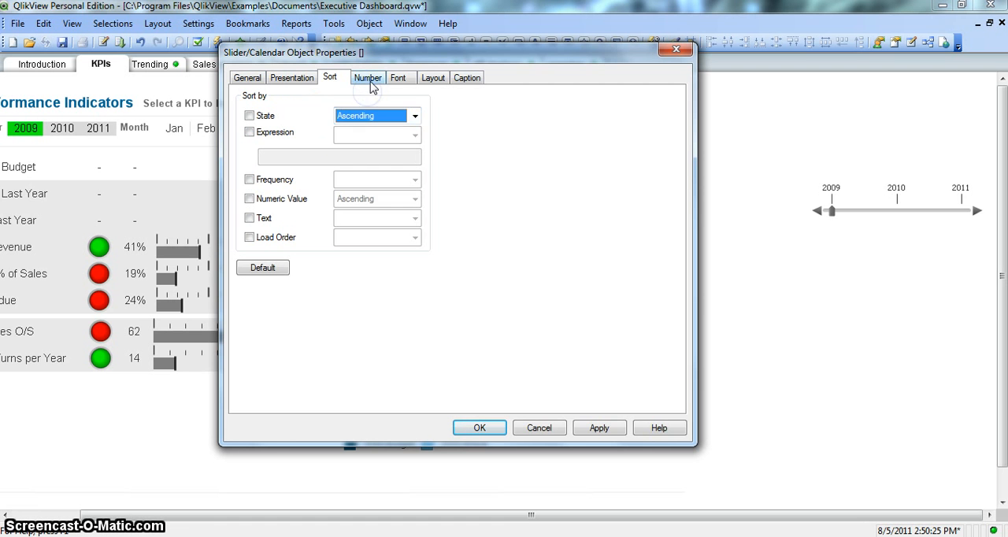
View Number formatting without overriding document settings, then view the Tahoma Regular 8 font settings.
left_click(367, 77)
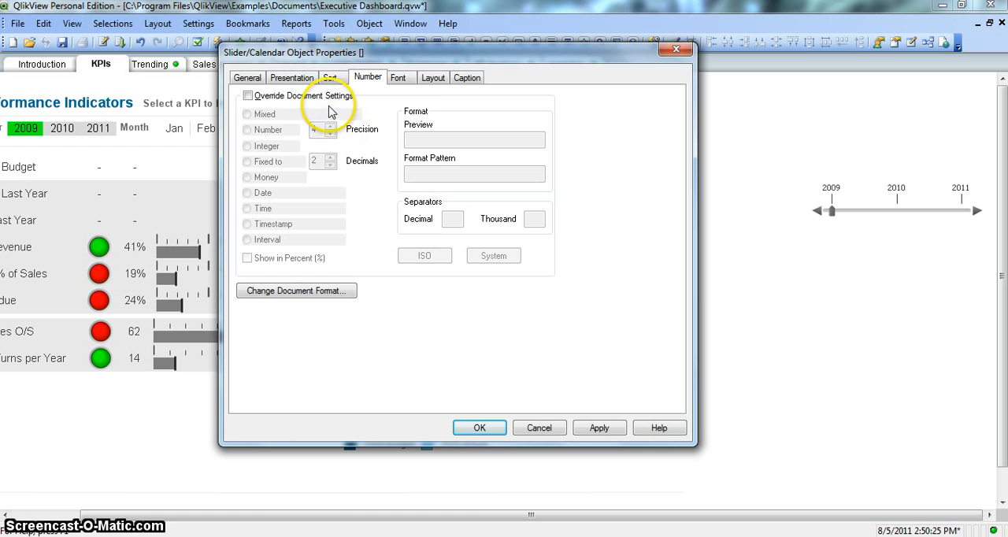
left_click(330, 125)
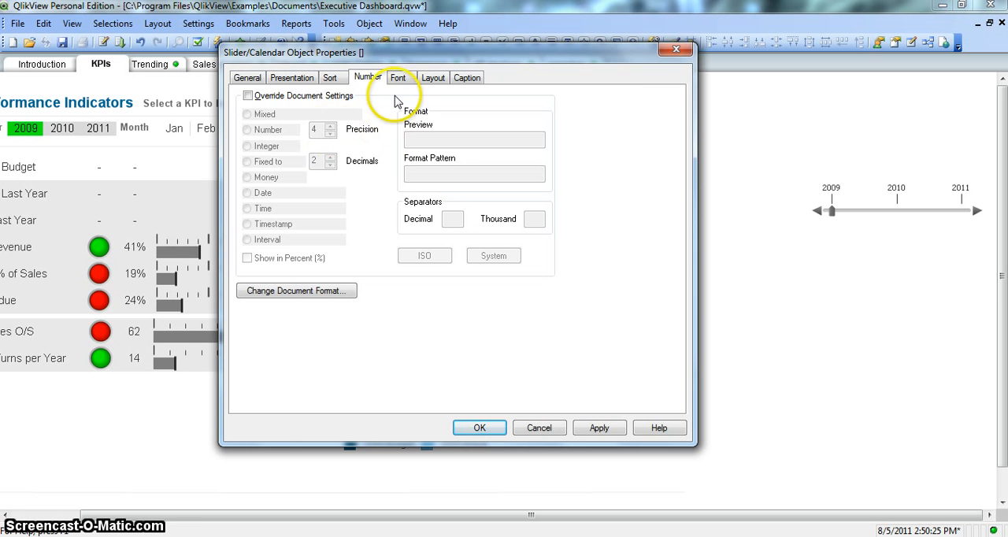
left_click(398, 77)
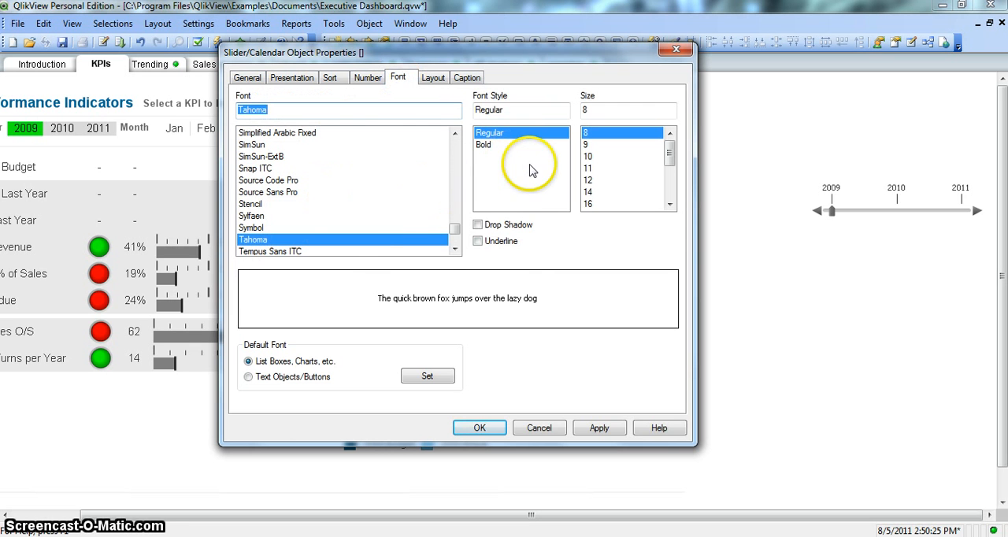
mouse_move(419, 261)
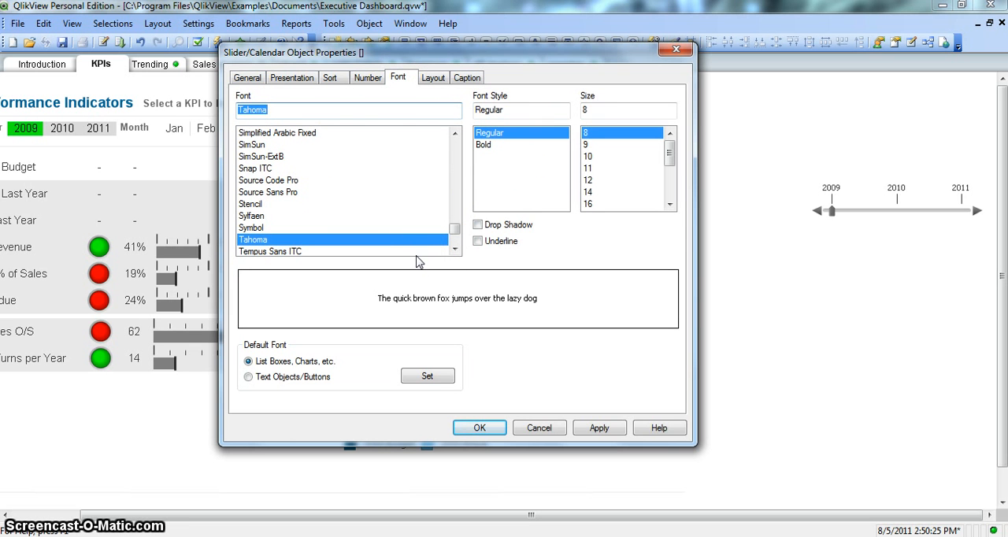
mouse_move(717, 206)
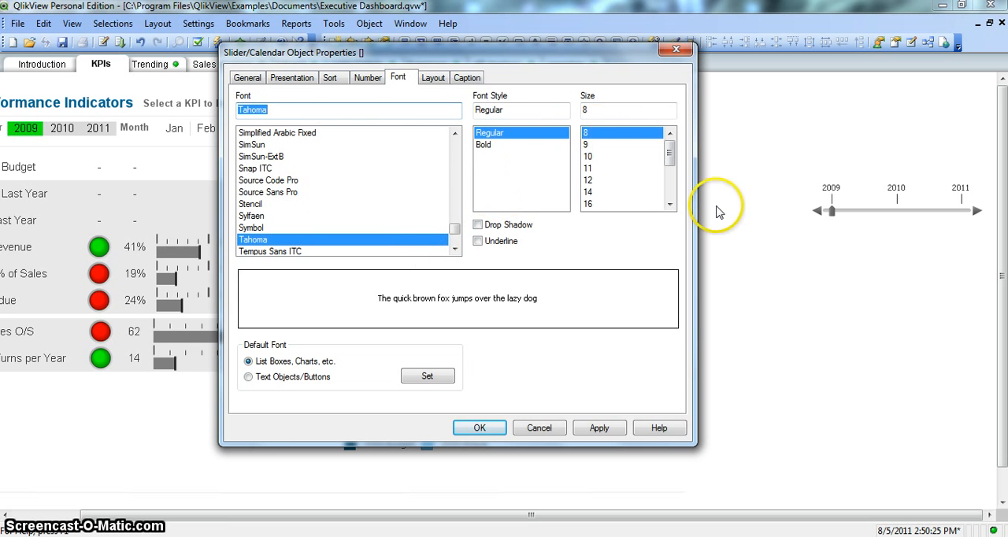
mouse_move(418, 109)
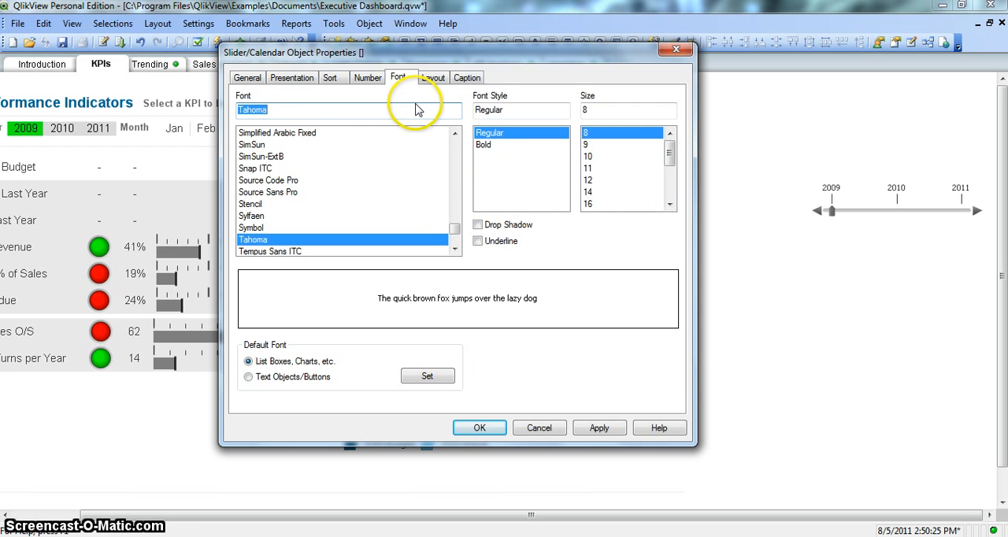
Show the slider's Layout tab with no shadow, 0 pt border and normal layer.
left_click(433, 77)
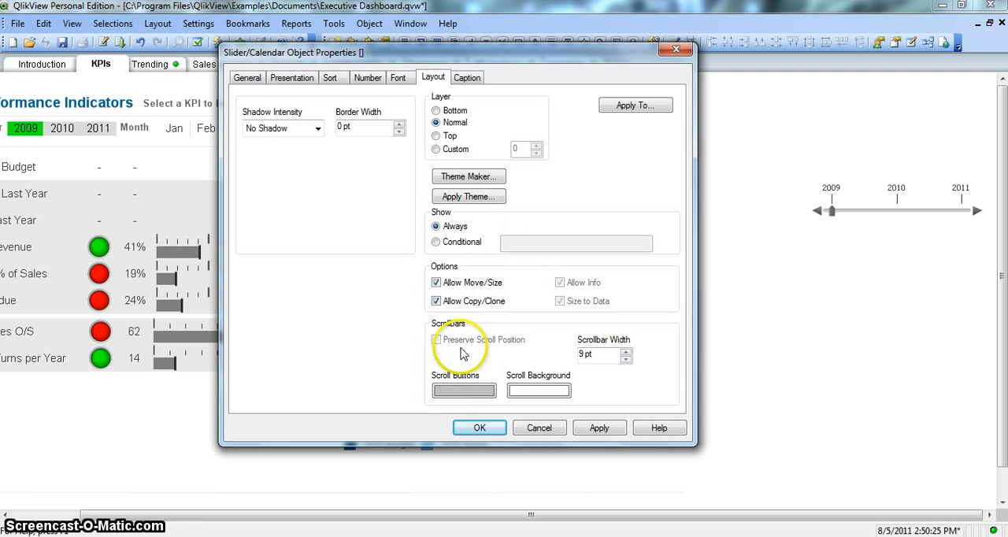
mouse_move(465, 392)
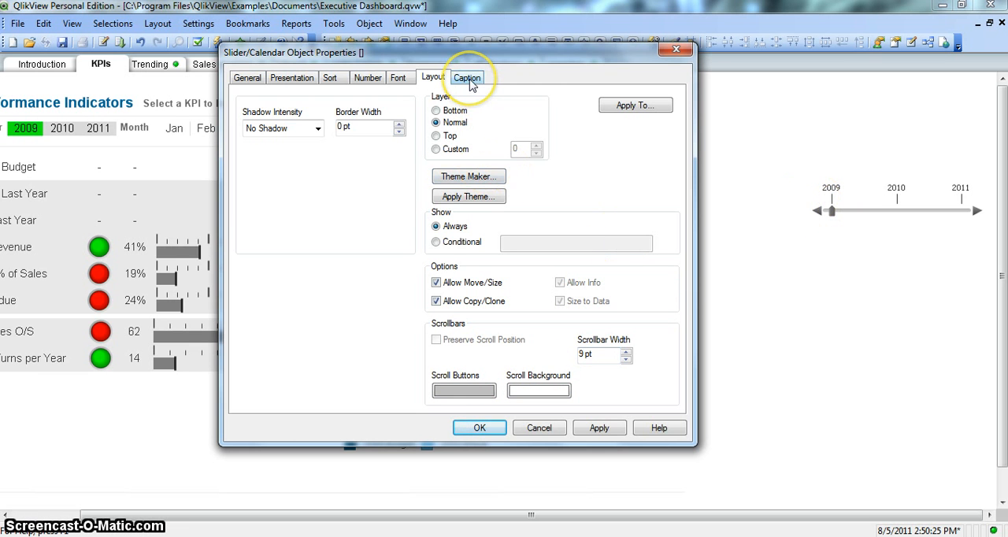
Enable Show Caption with title text 'Slider' and apply it to the sheet.
left_click(467, 78)
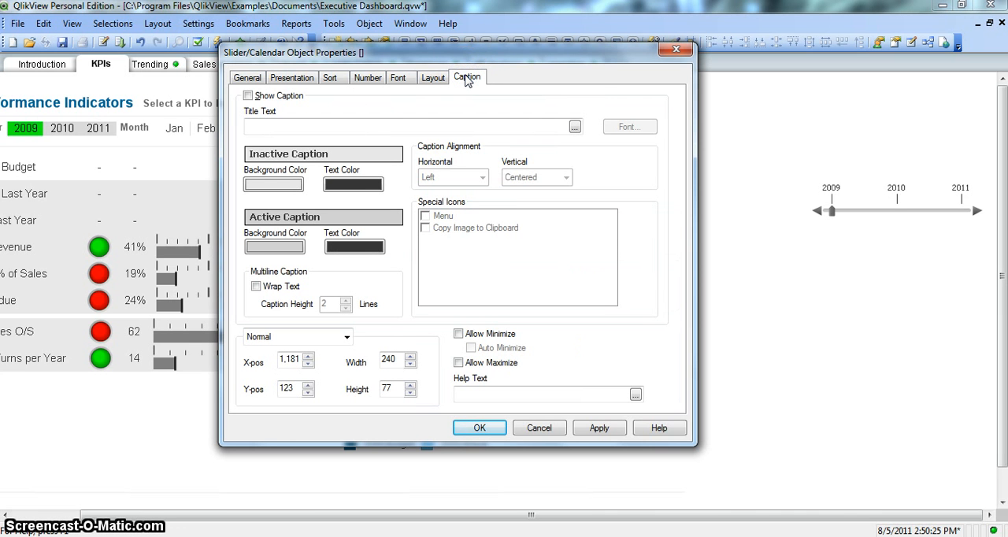
mouse_move(438, 90)
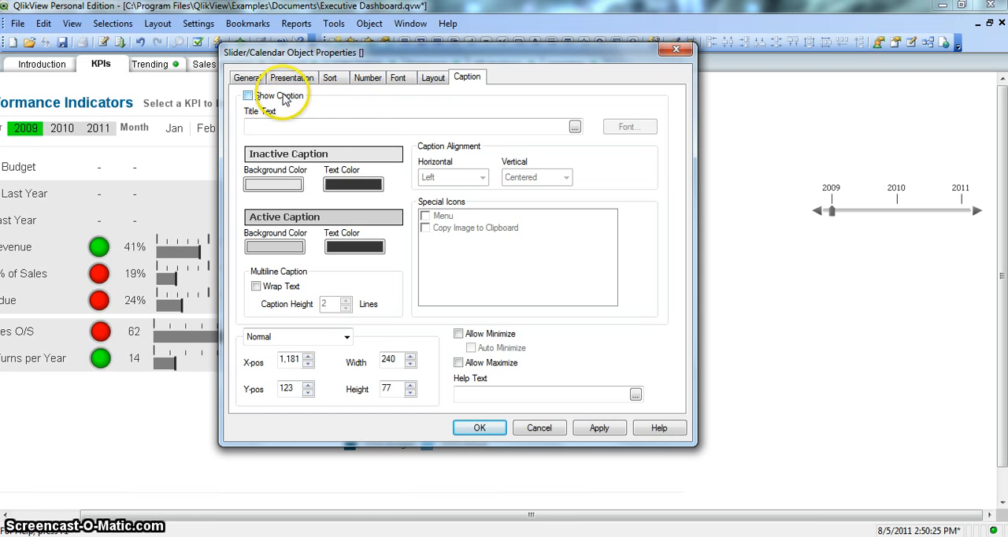
left_click(248, 95)
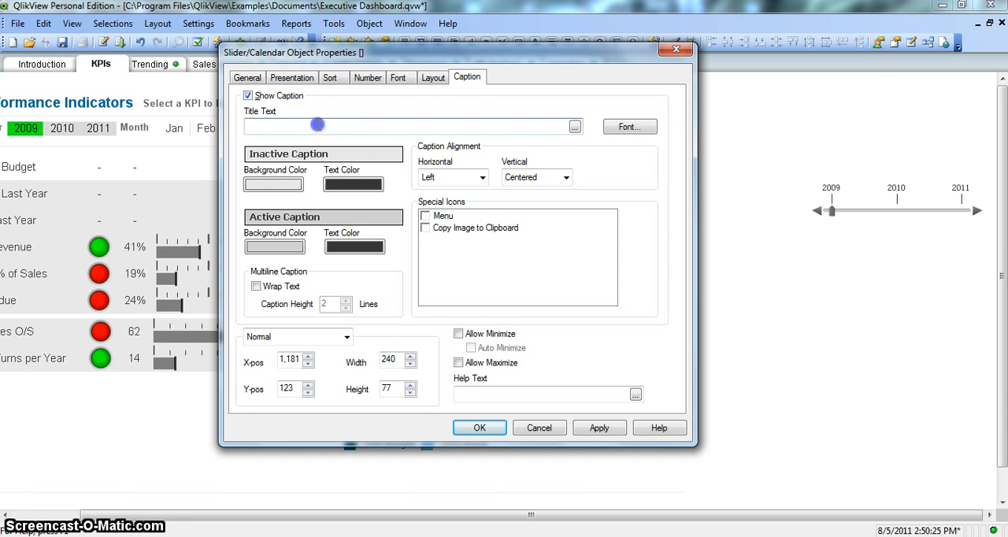
type("Slide")
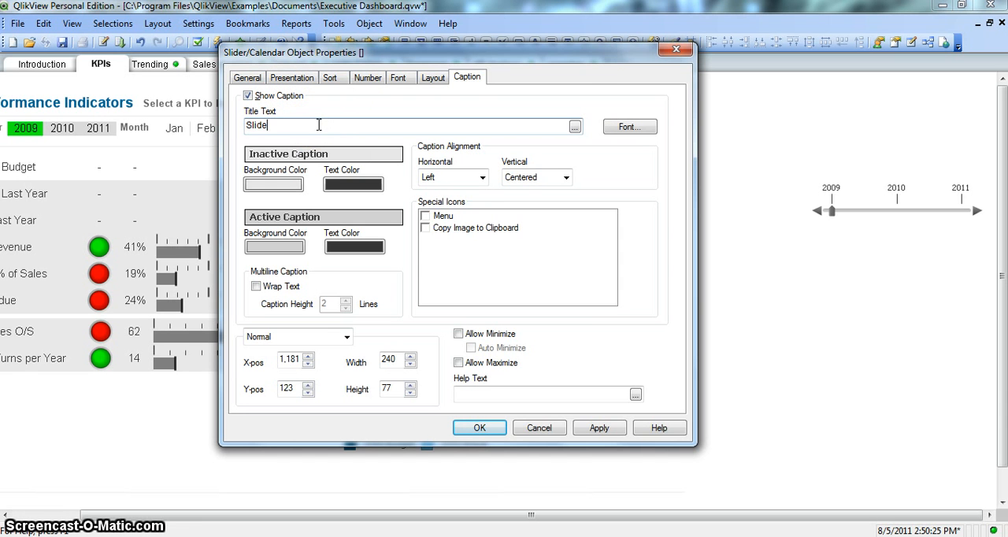
type("b")
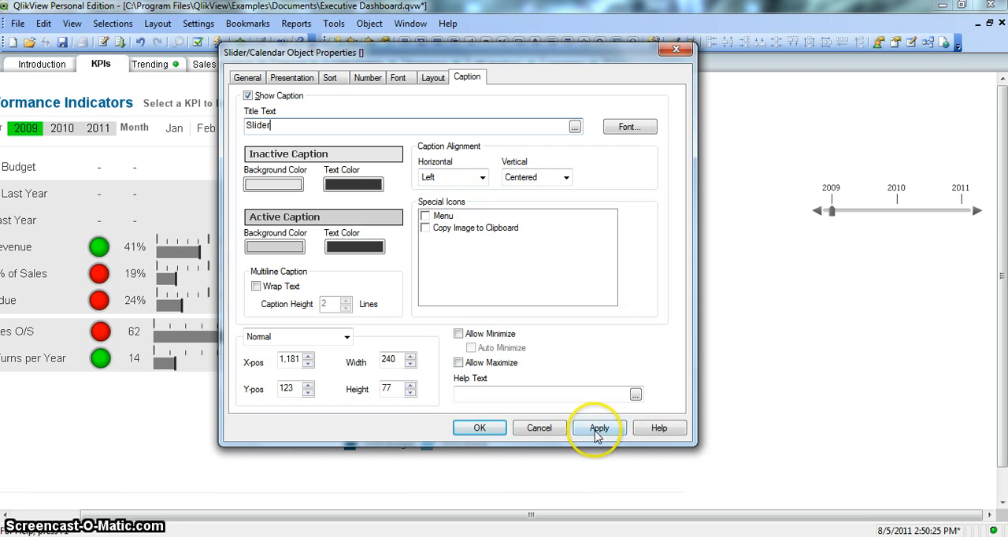
left_click(598, 428)
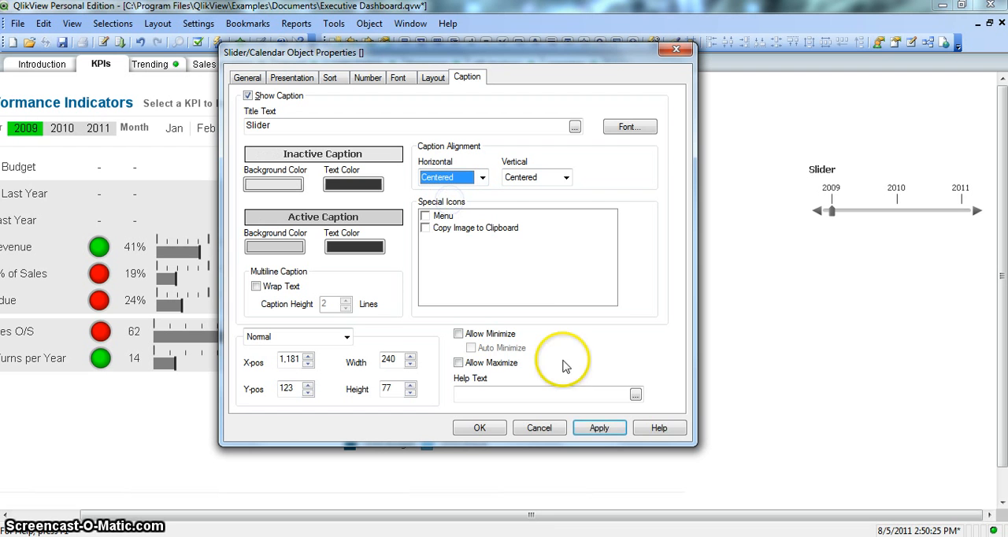
Apply the centered caption alignment, keep vertical alignment Centered, and select the Active Caption Text Color box.
left_click(599, 428)
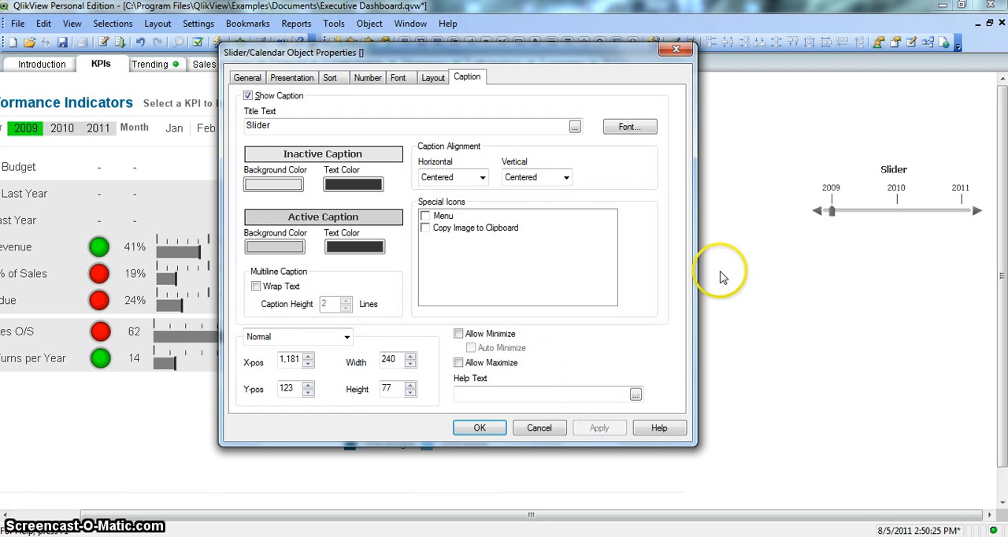
left_click(564, 177)
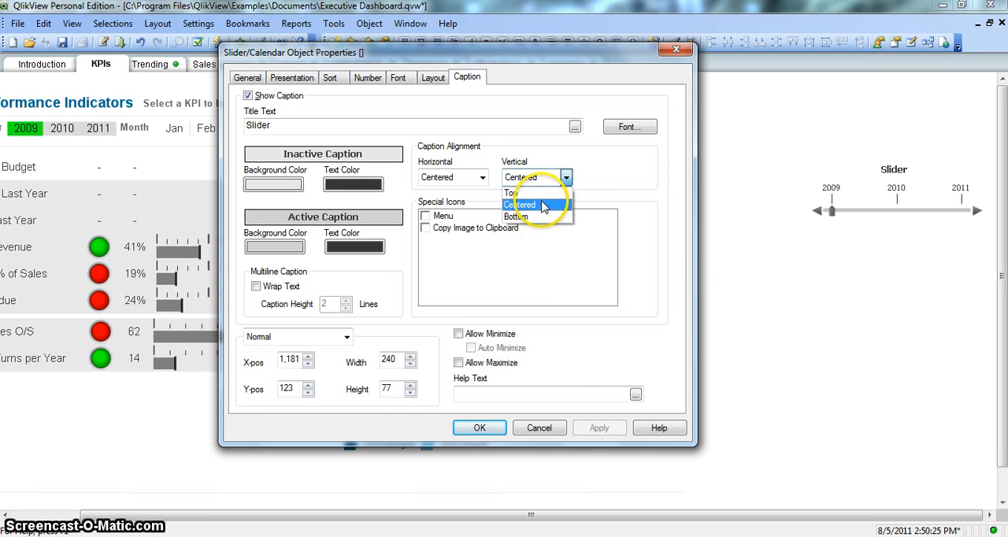
left_click(520, 205)
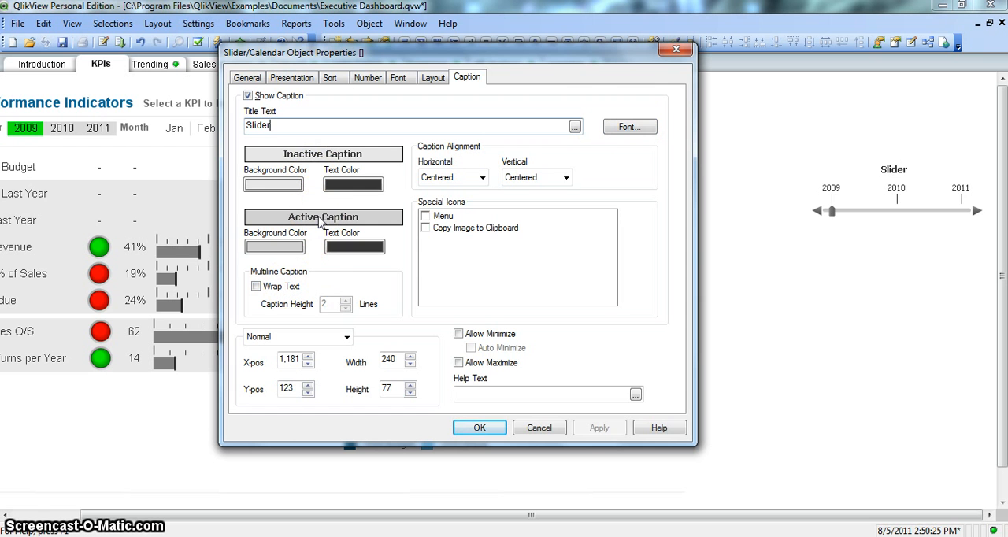
left_click(354, 247)
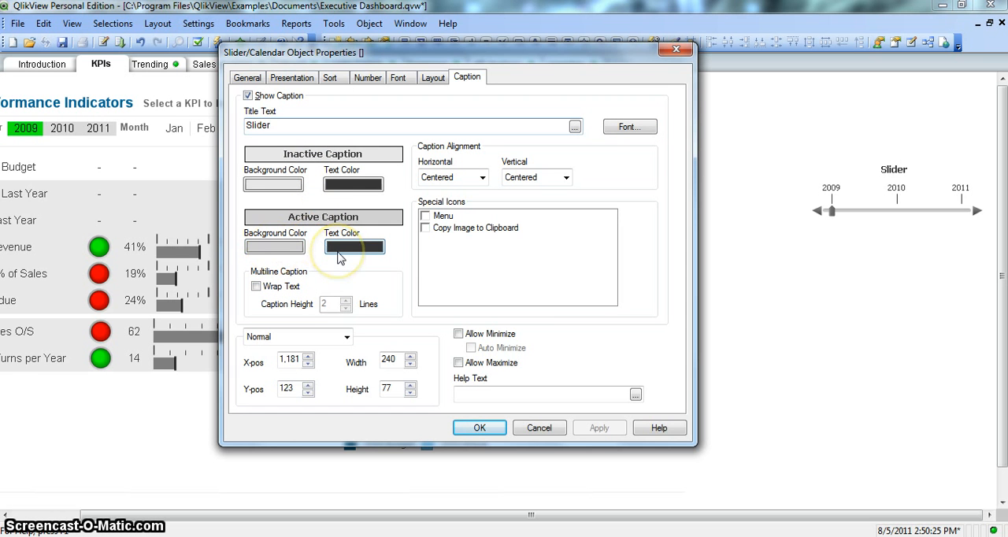
mouse_move(374, 263)
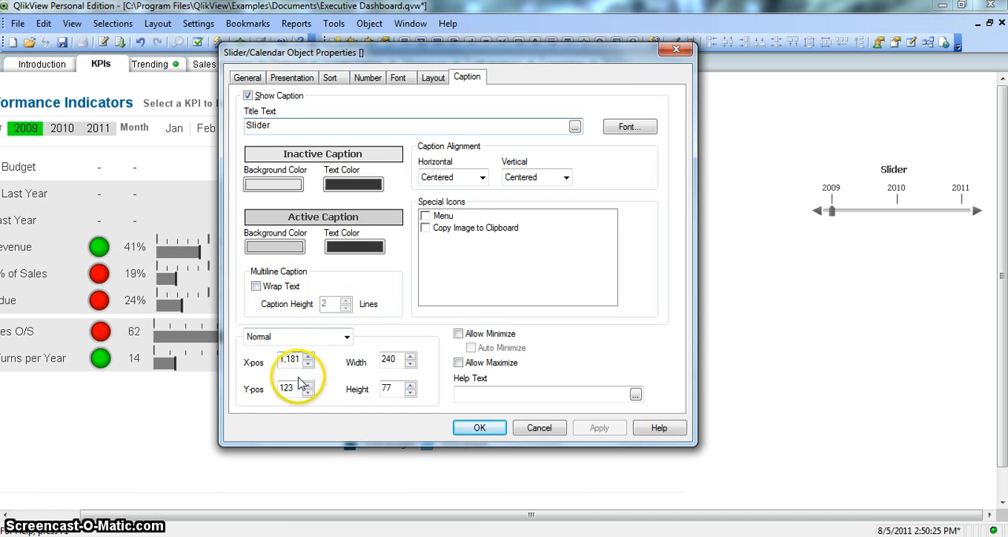
mouse_move(858, 207)
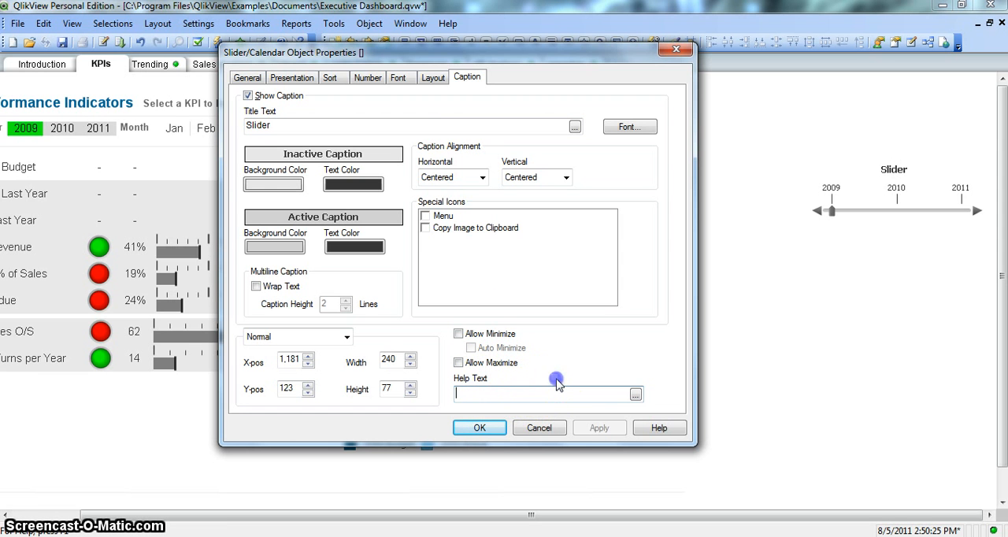
mouse_move(558, 385)
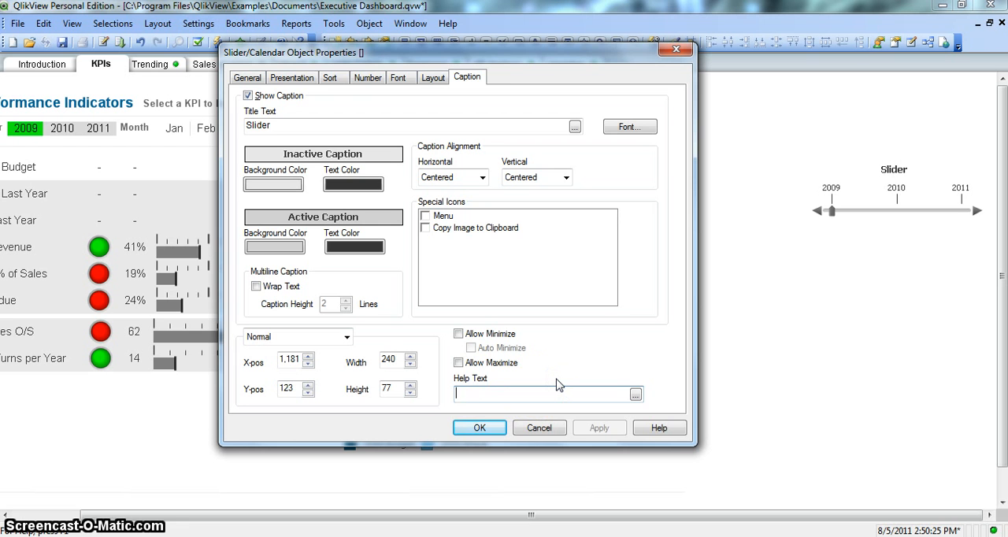